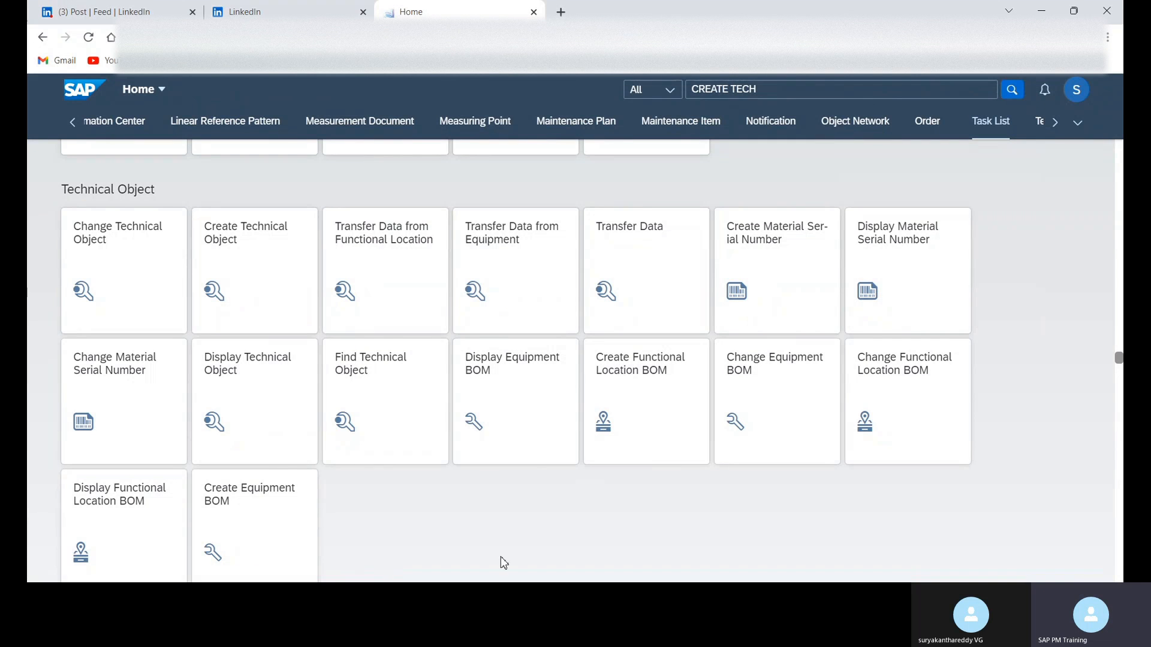
mouse_move(232, 250)
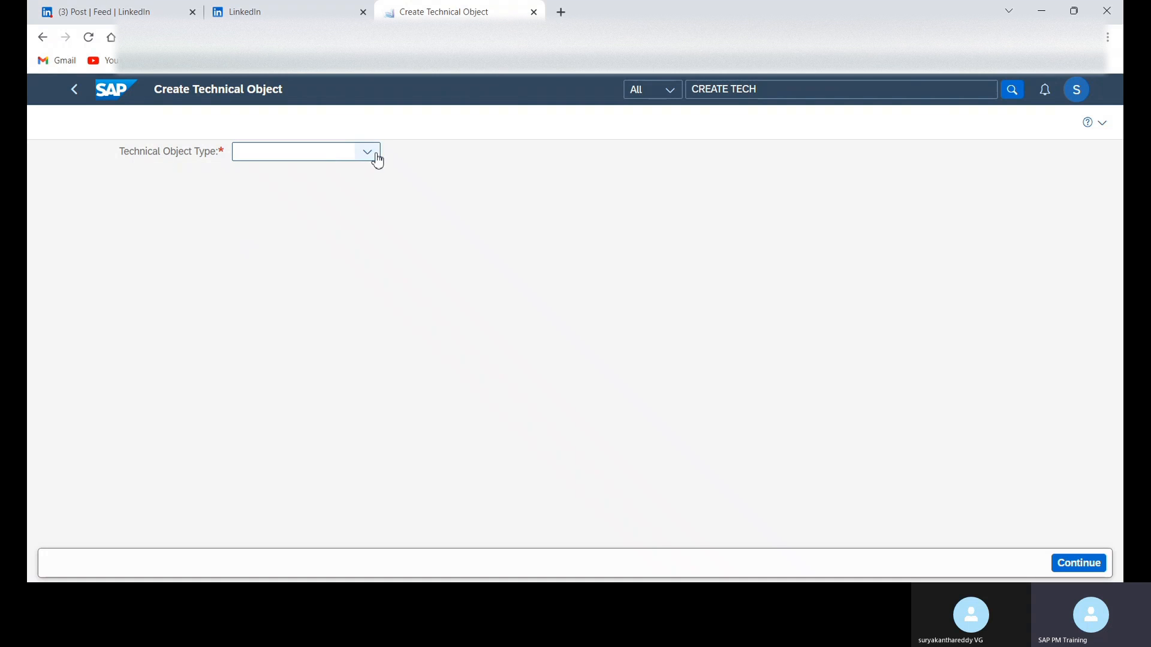
Choose Equipment as the technical object type and enter category M
left_click(367, 151)
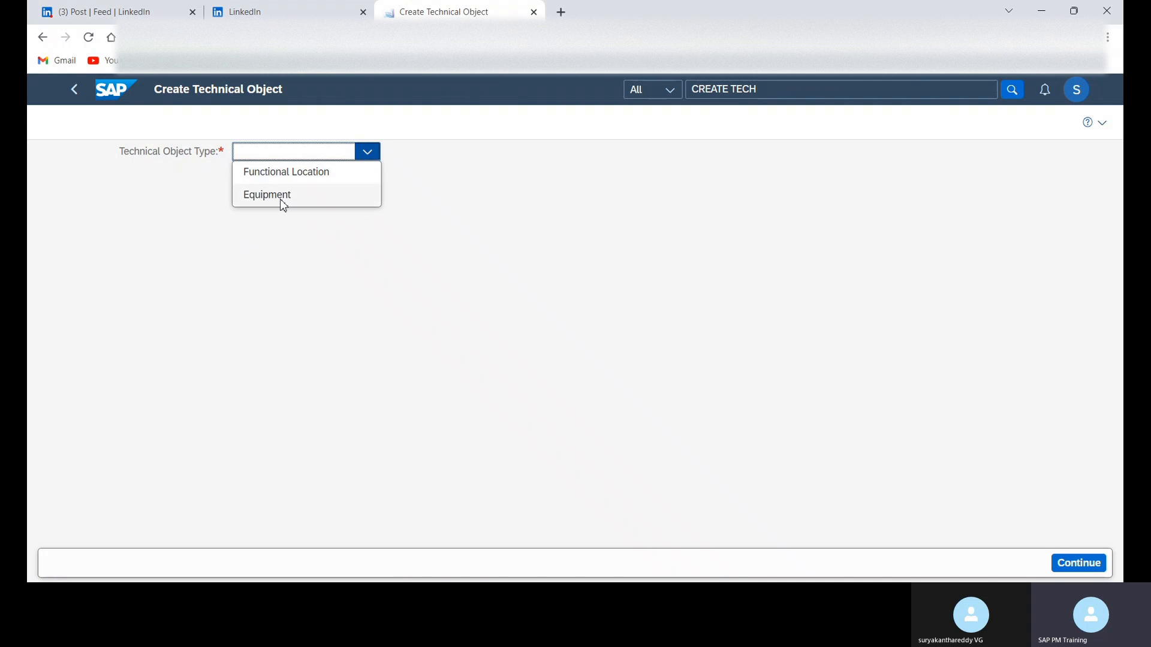
left_click(268, 194)
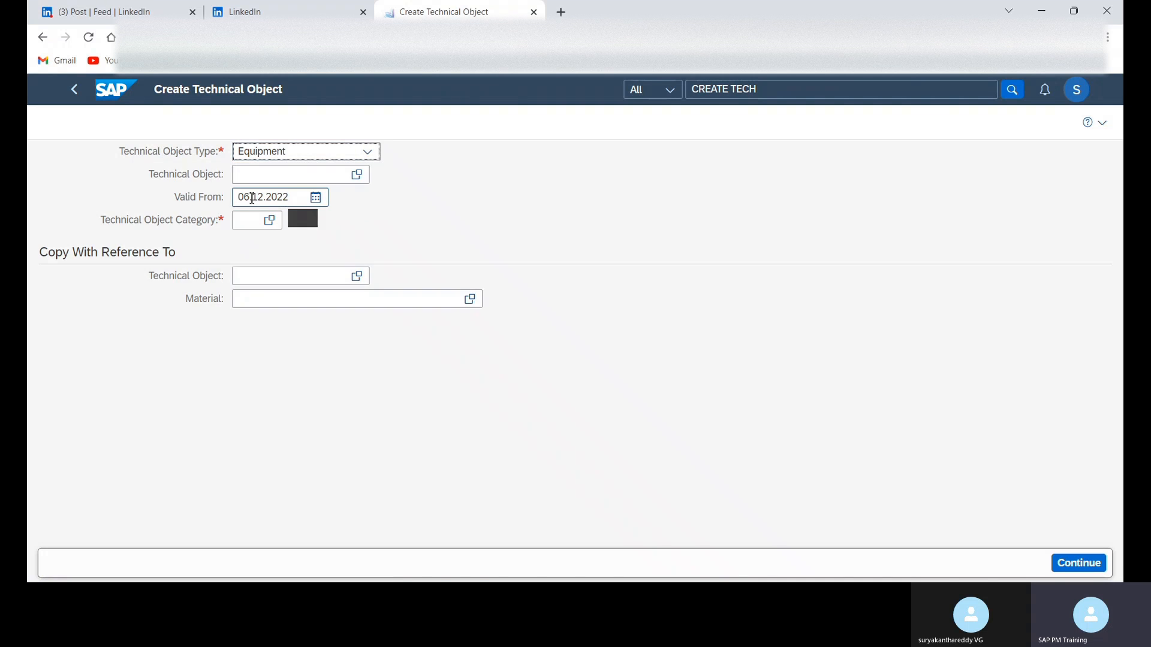
left_click(252, 220)
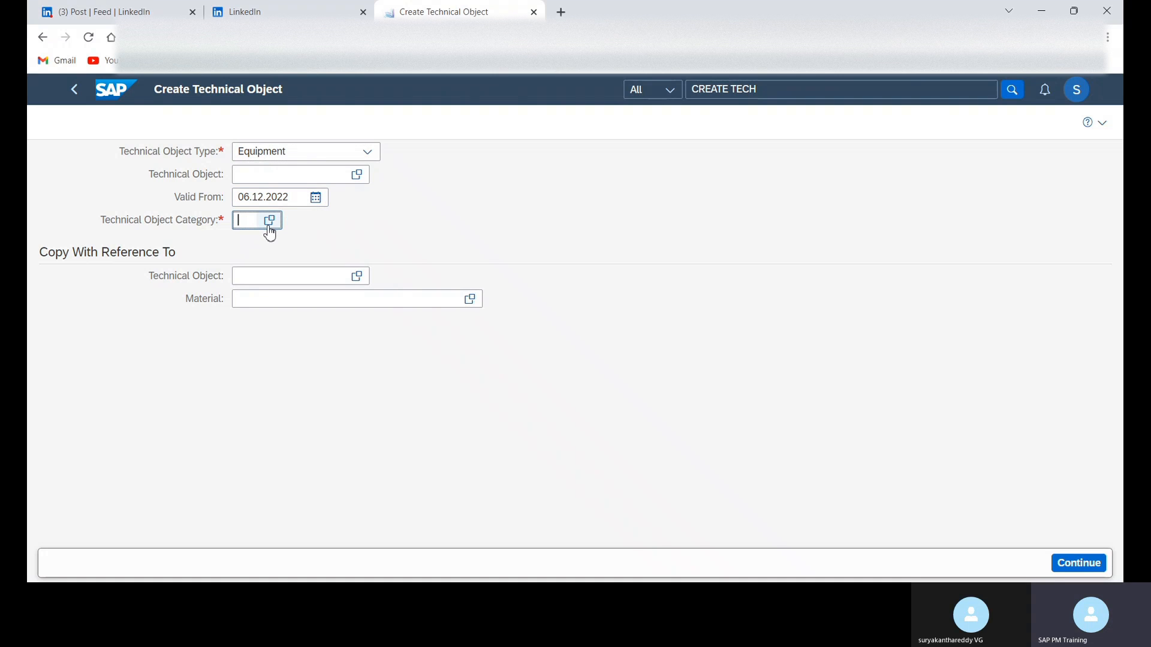
type("M")
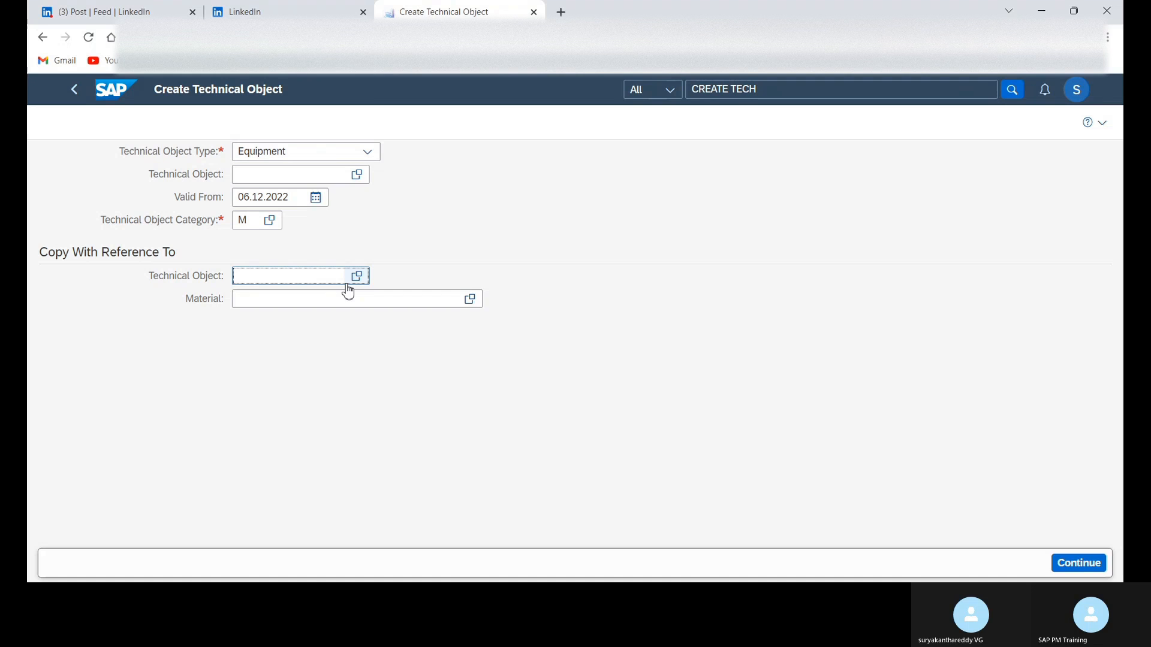
Briefly check the reference object value help, then keep category M selected
left_click(358, 276)
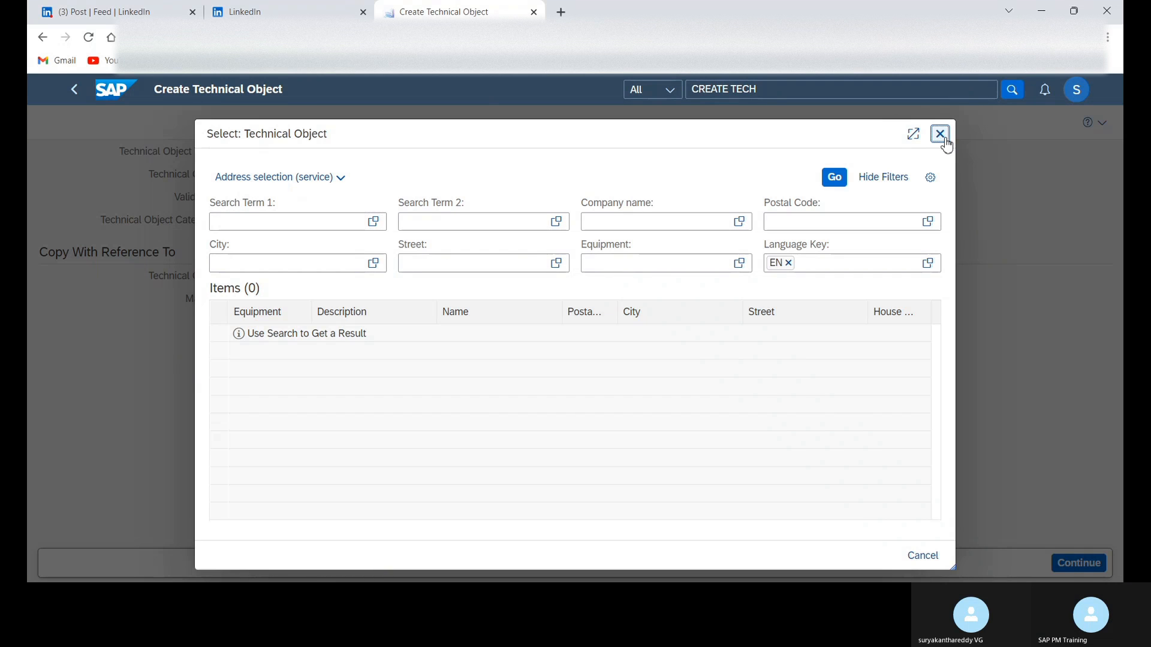
left_click(940, 133)
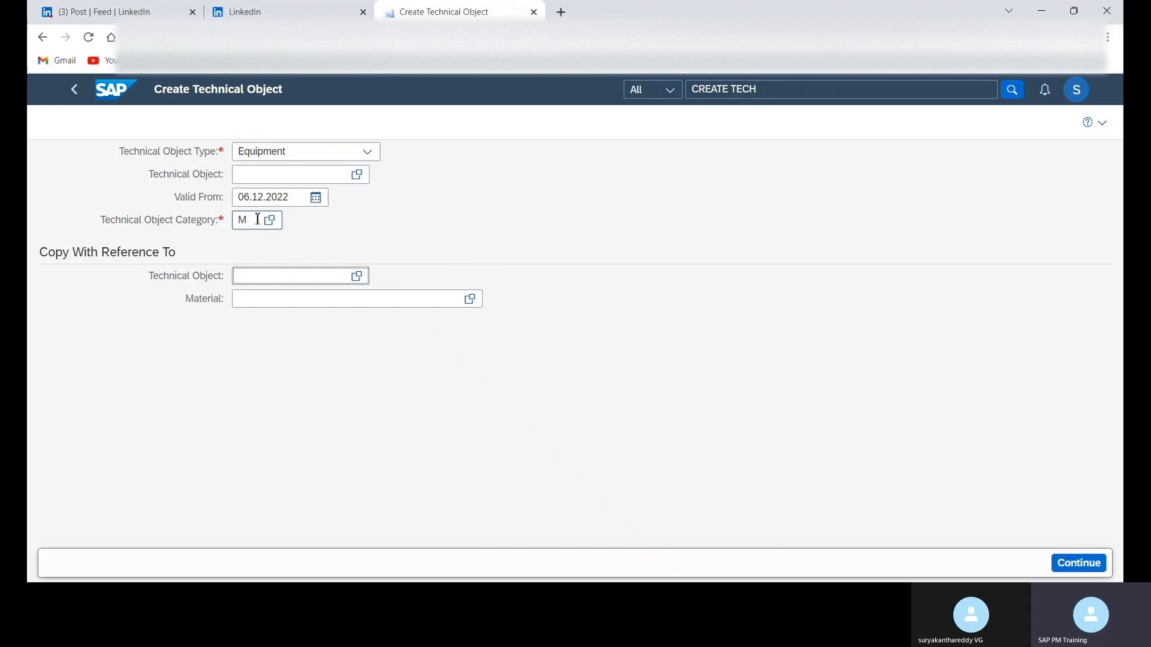
double_click(241, 220)
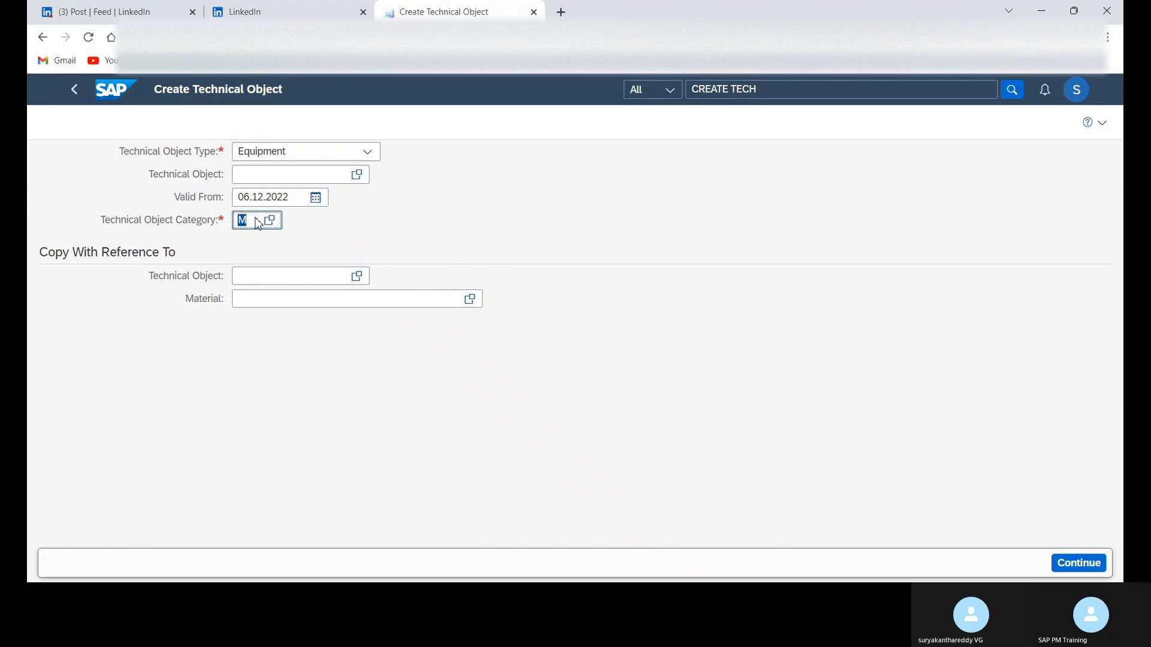
Enter PUMP as the description of equipment 10000054 and look through the General Data form
left_click(1078, 563)
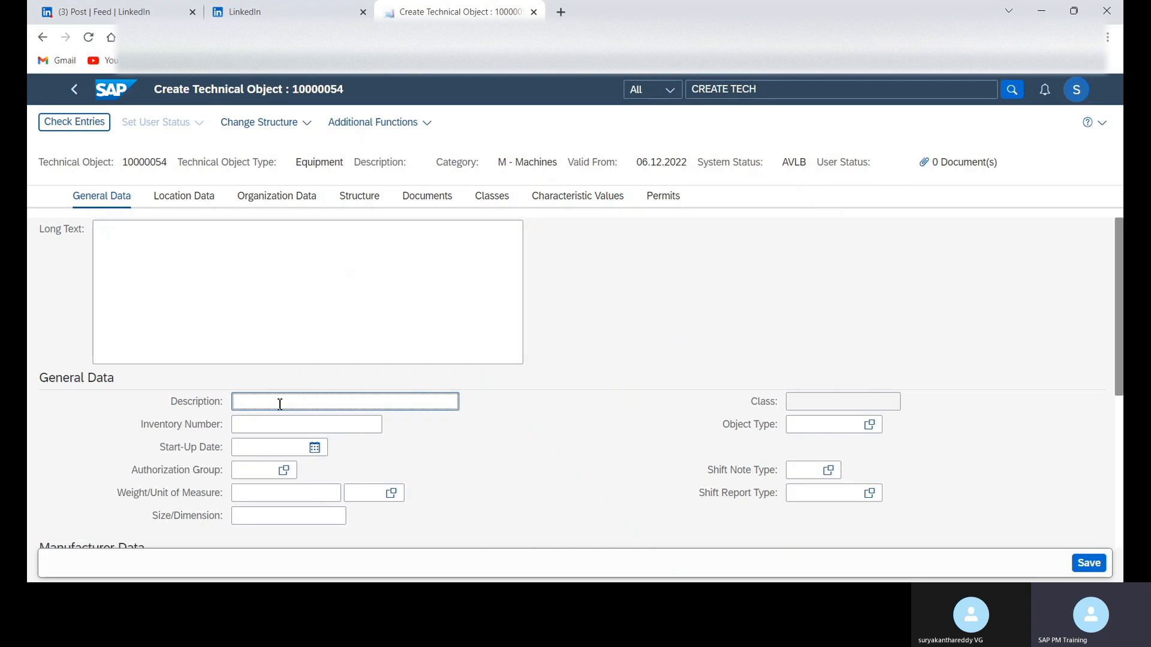
type("PUMP")
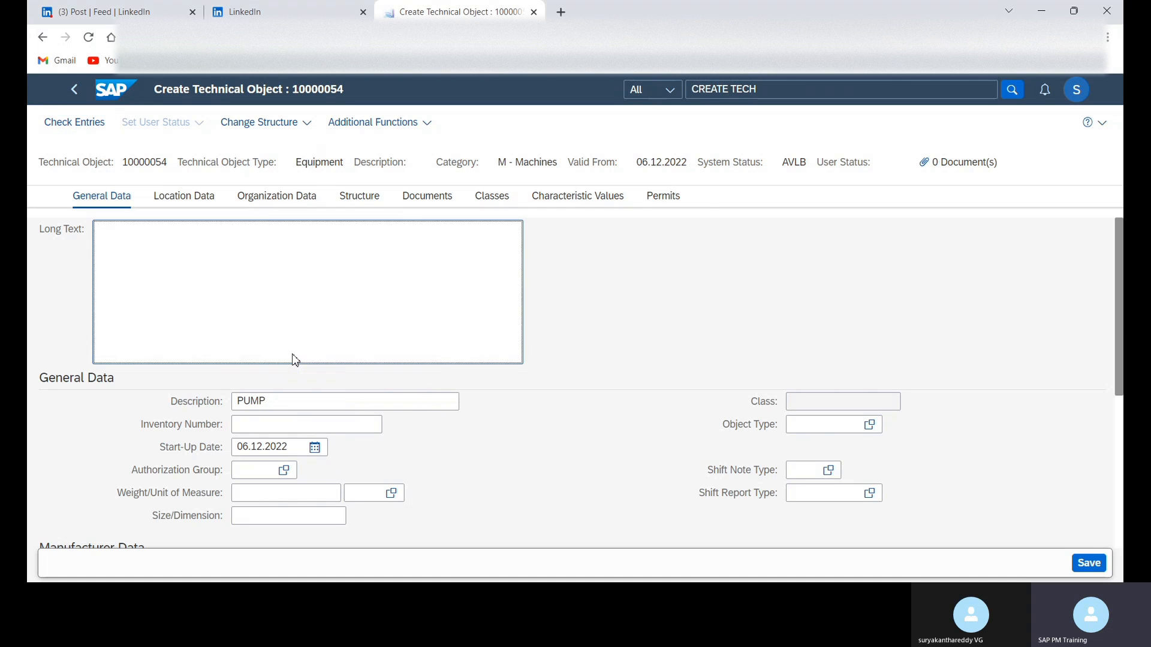
mouse_move(996, 293)
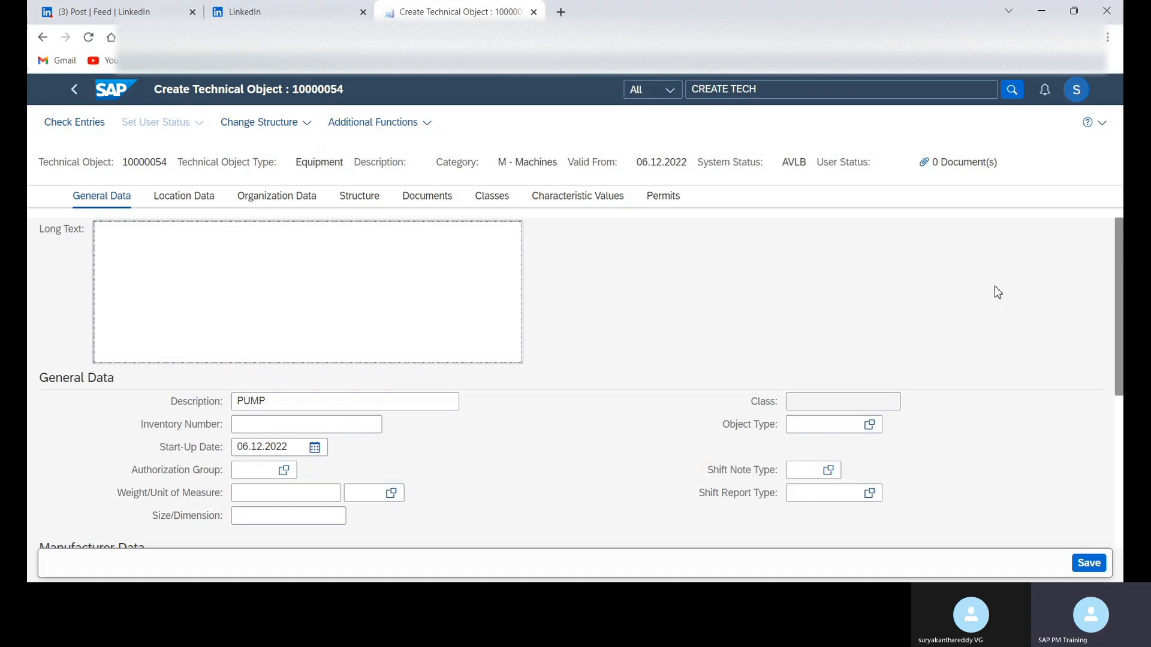
scroll("down", 3)
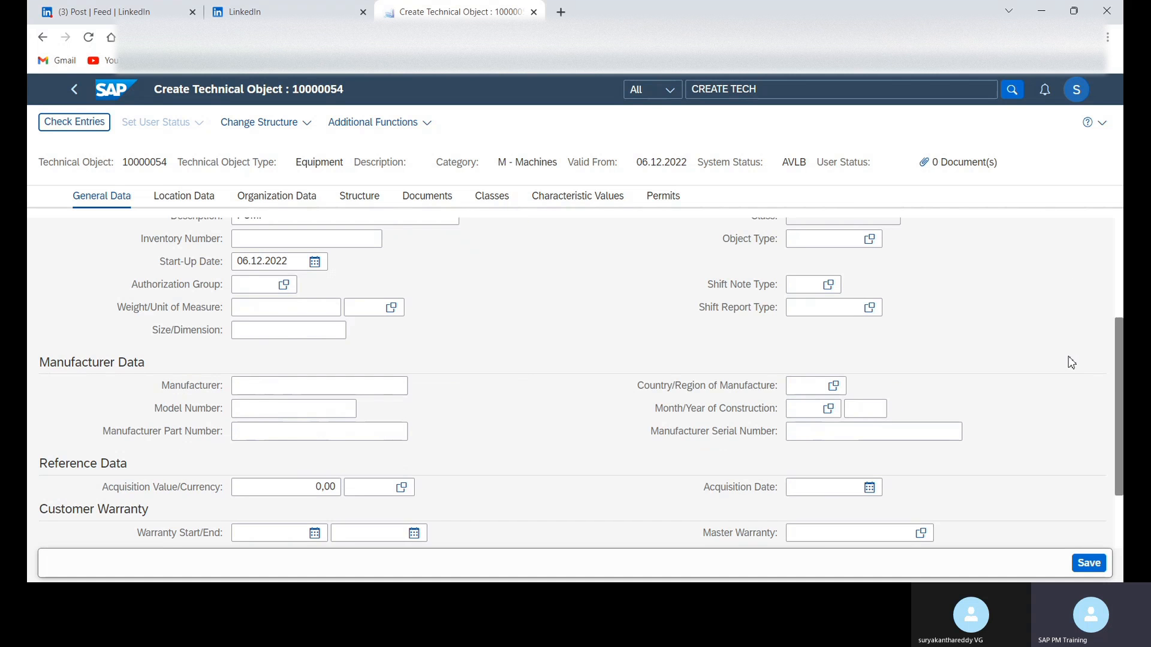
mouse_move(637, 530)
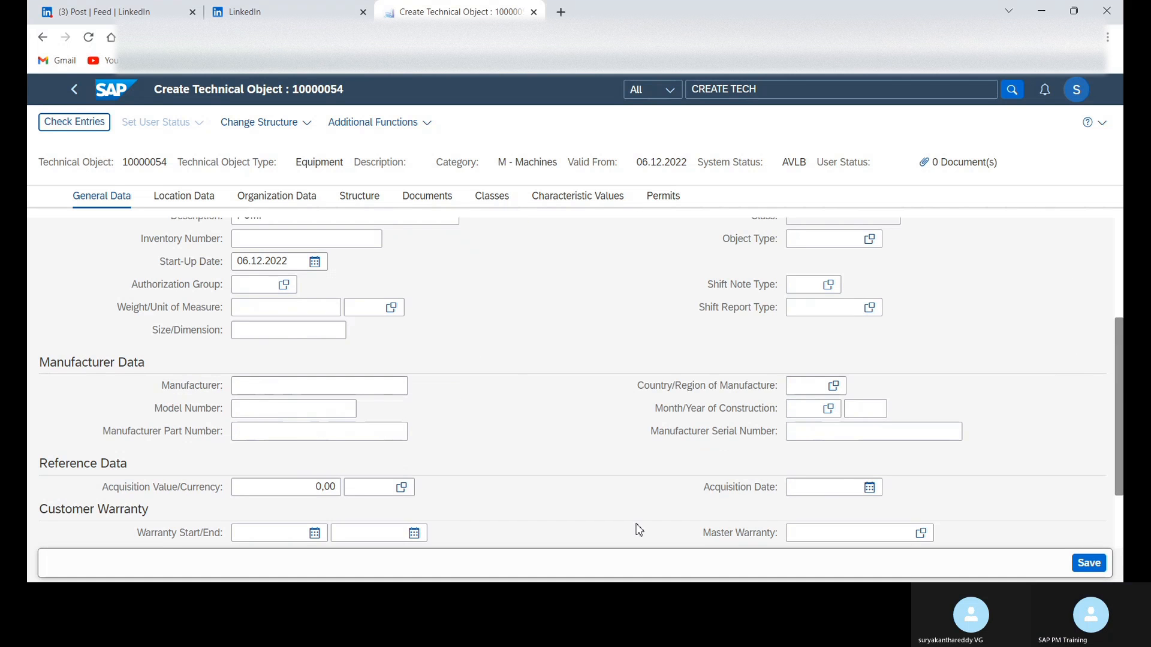
scroll("up", 3)
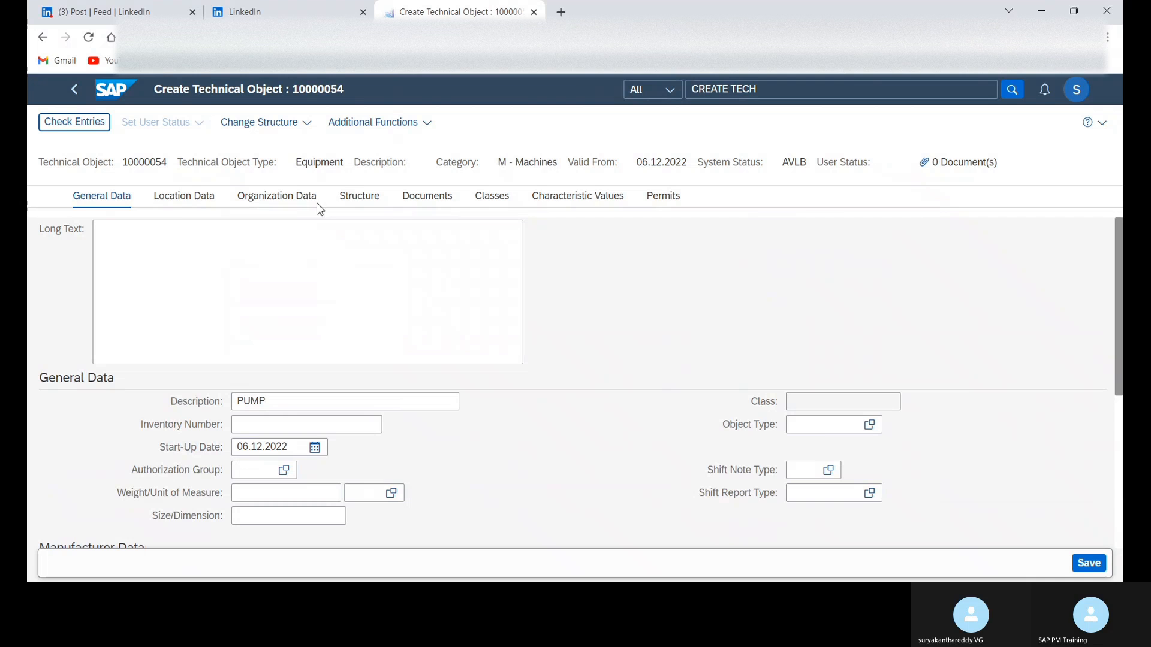
Set maintenance plant 1610 in Location Data, then review the Organization and Structure data
left_click(183, 195)
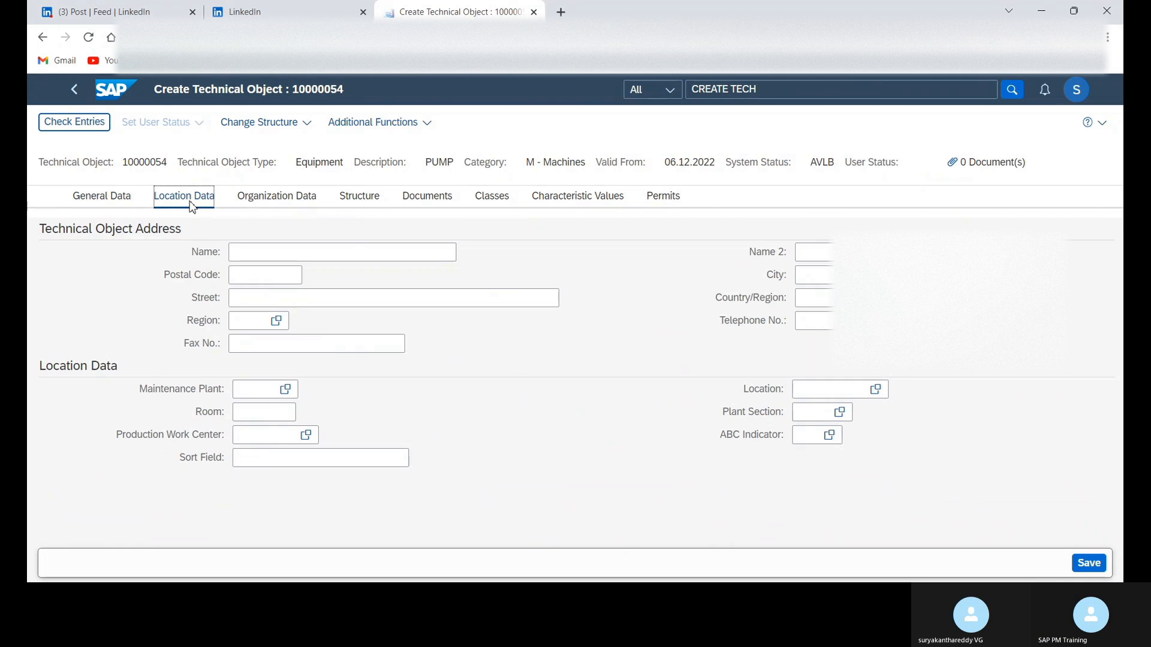
left_click(257, 389)
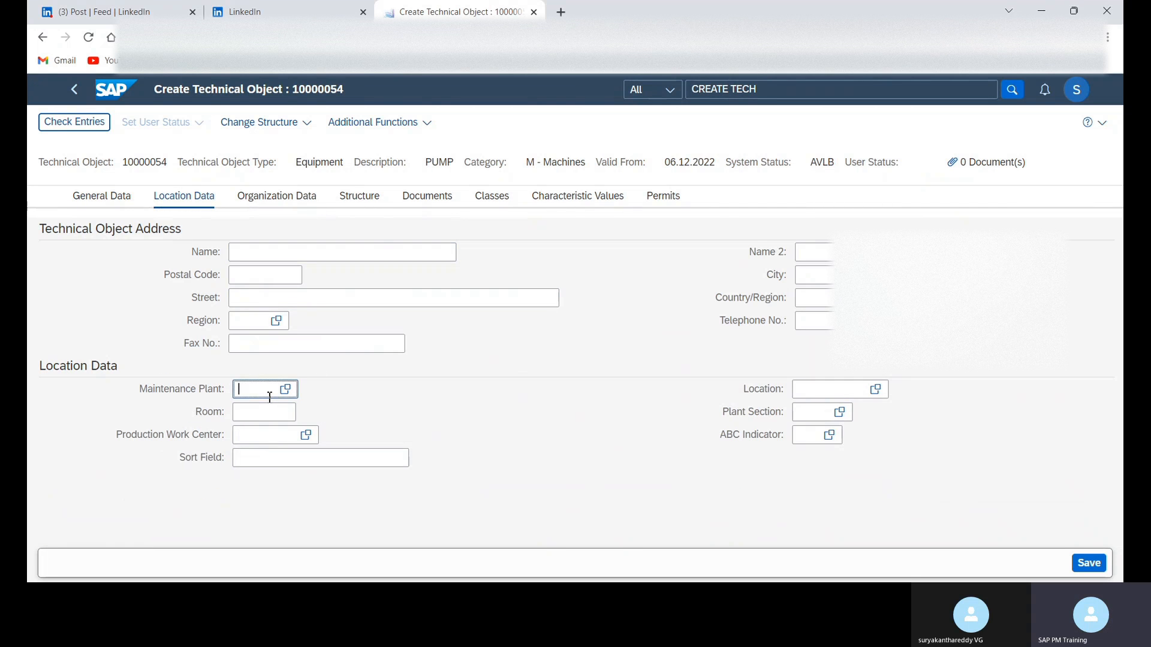
type("1610")
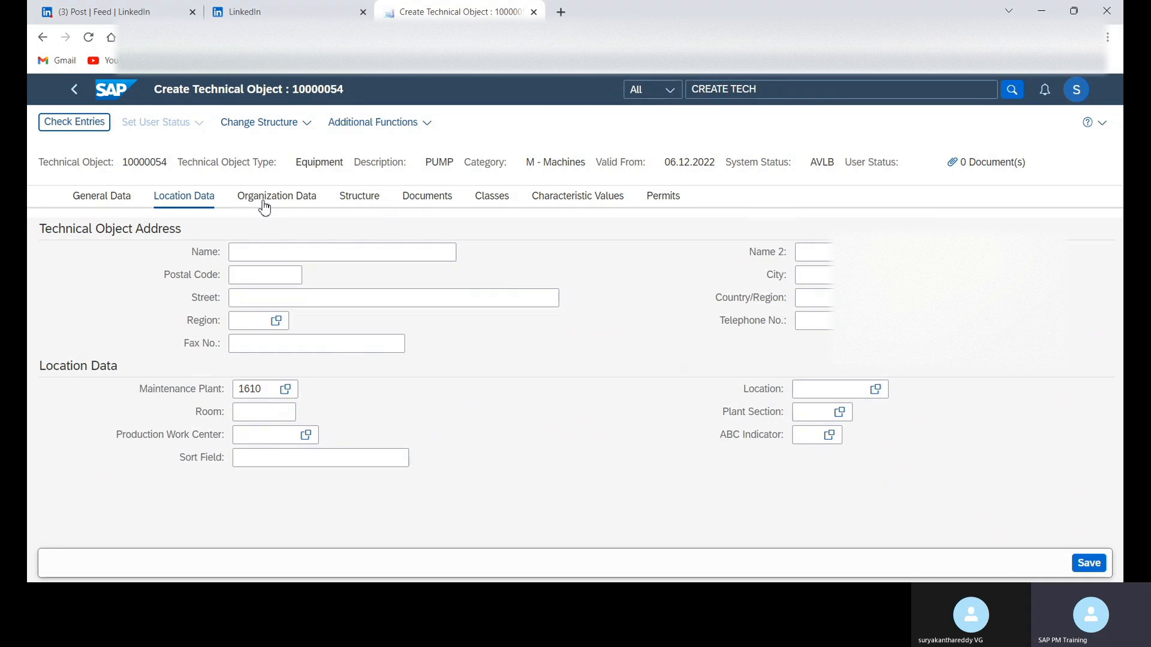
mouse_move(270, 202)
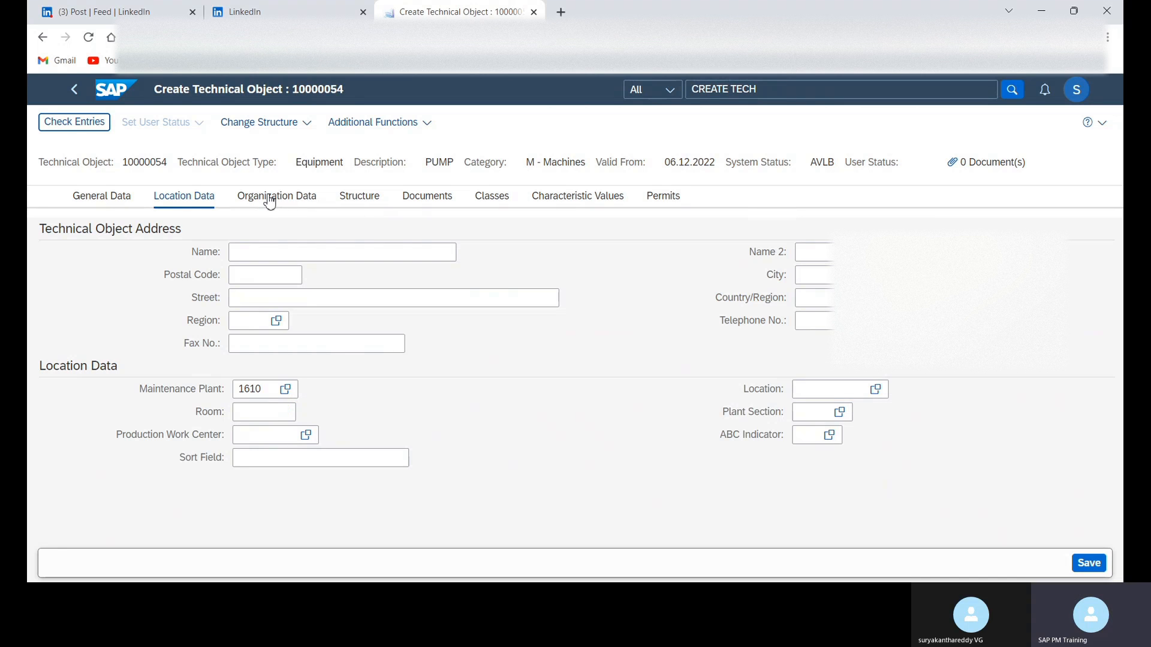
left_click(277, 196)
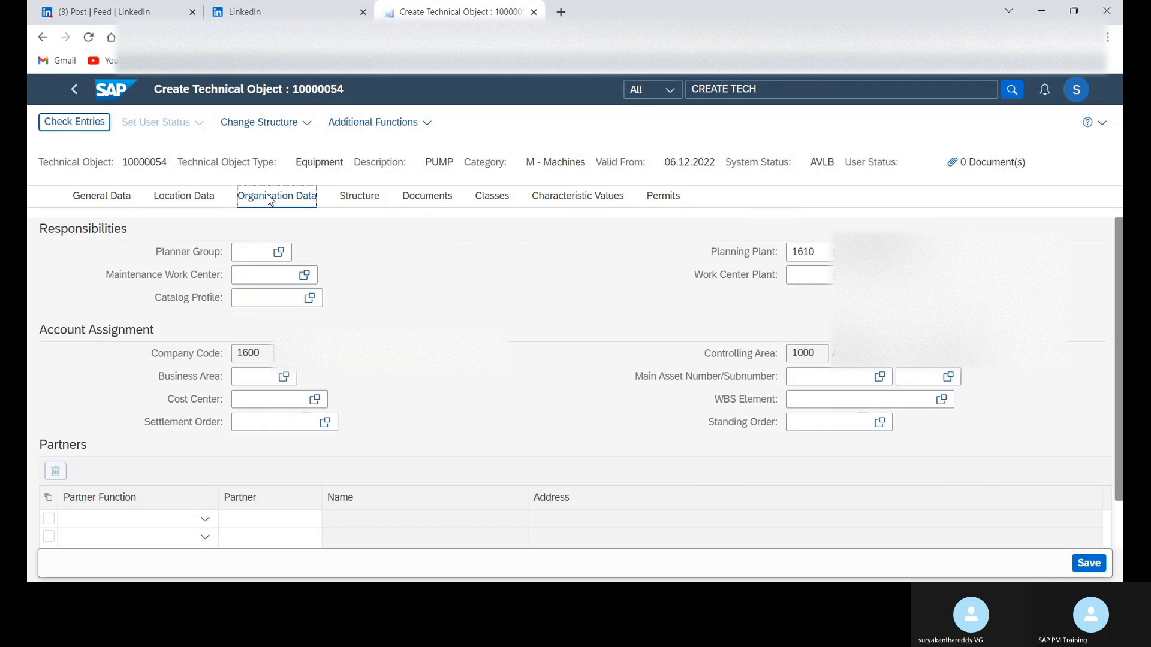
left_click(358, 196)
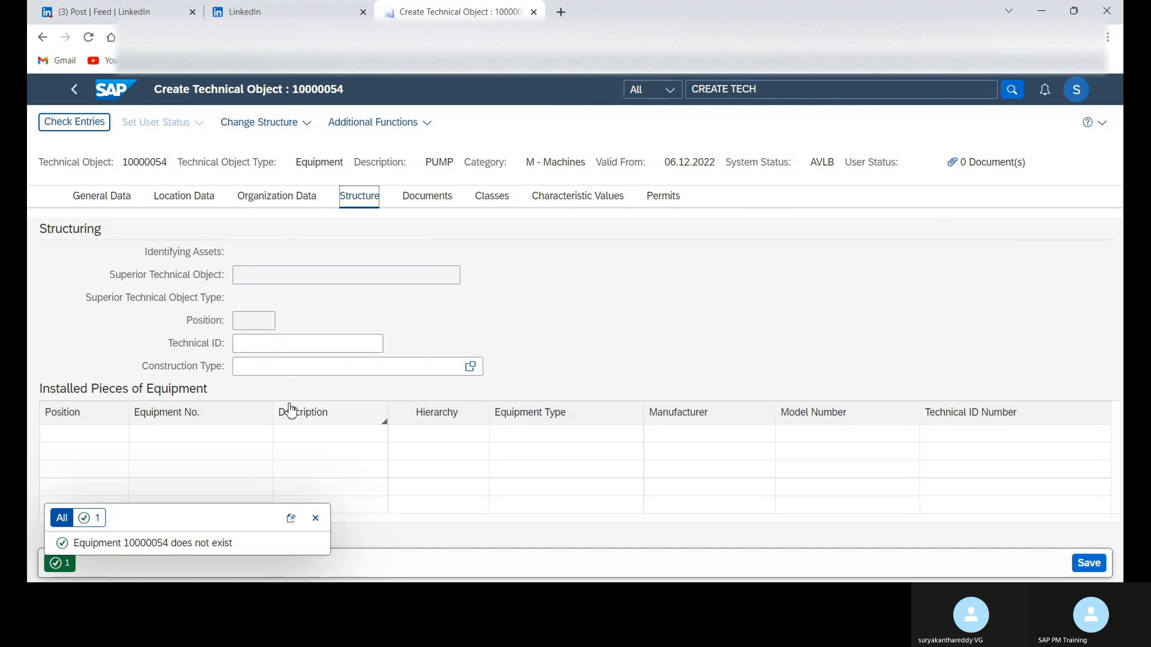
mouse_move(287, 312)
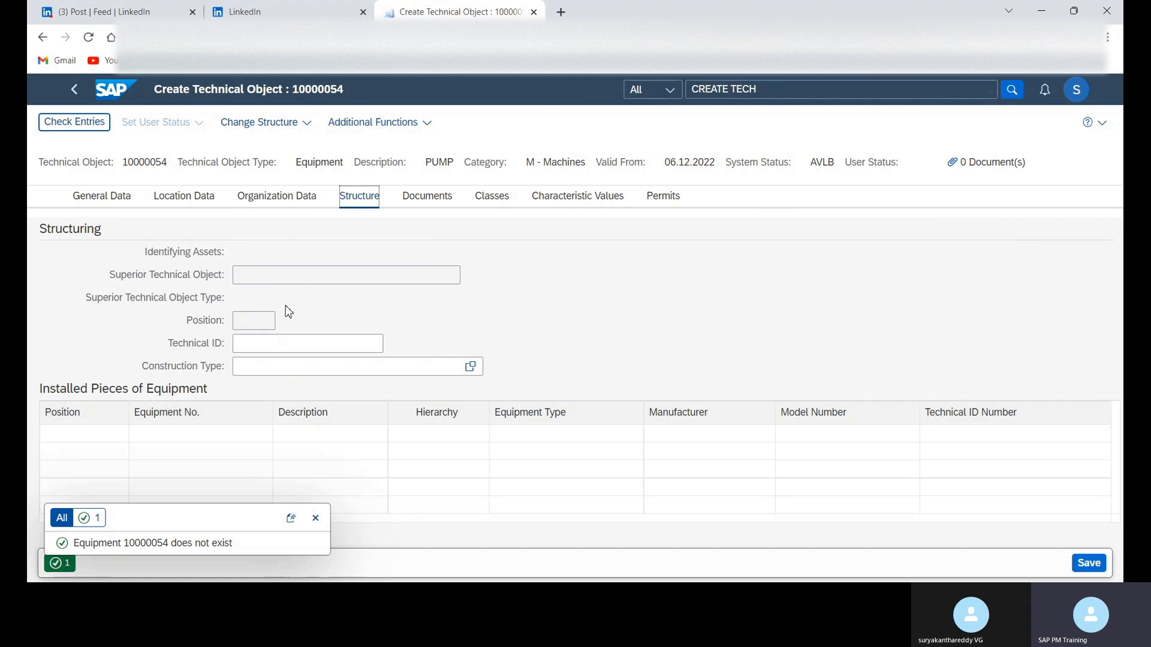
mouse_move(413, 302)
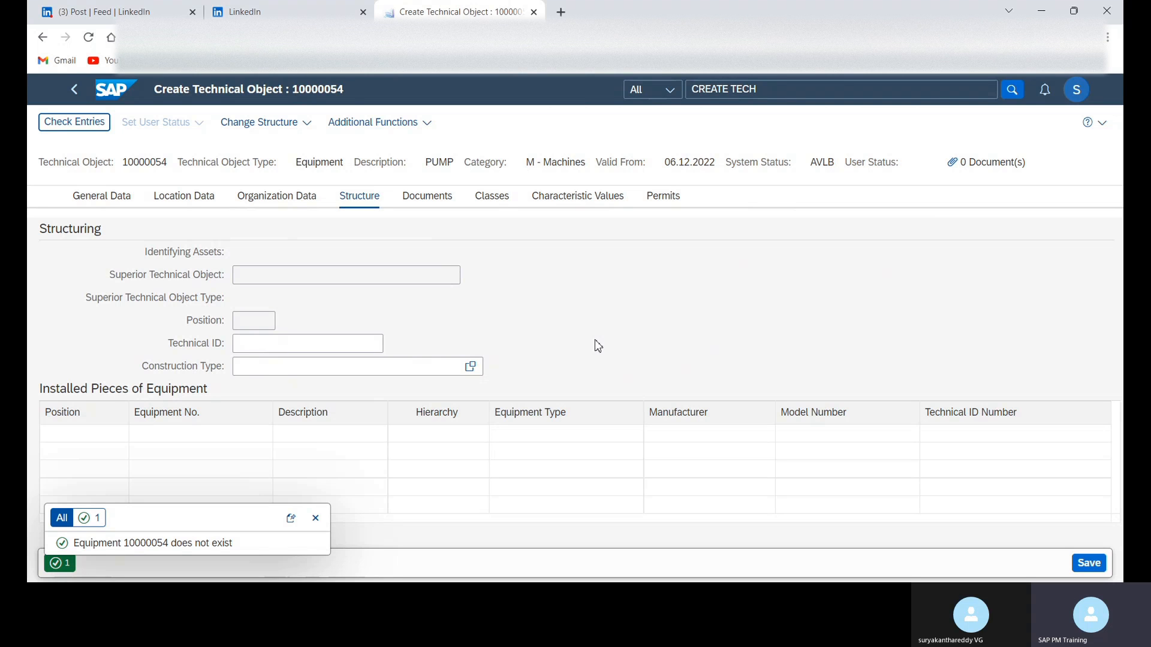
mouse_move(826, 452)
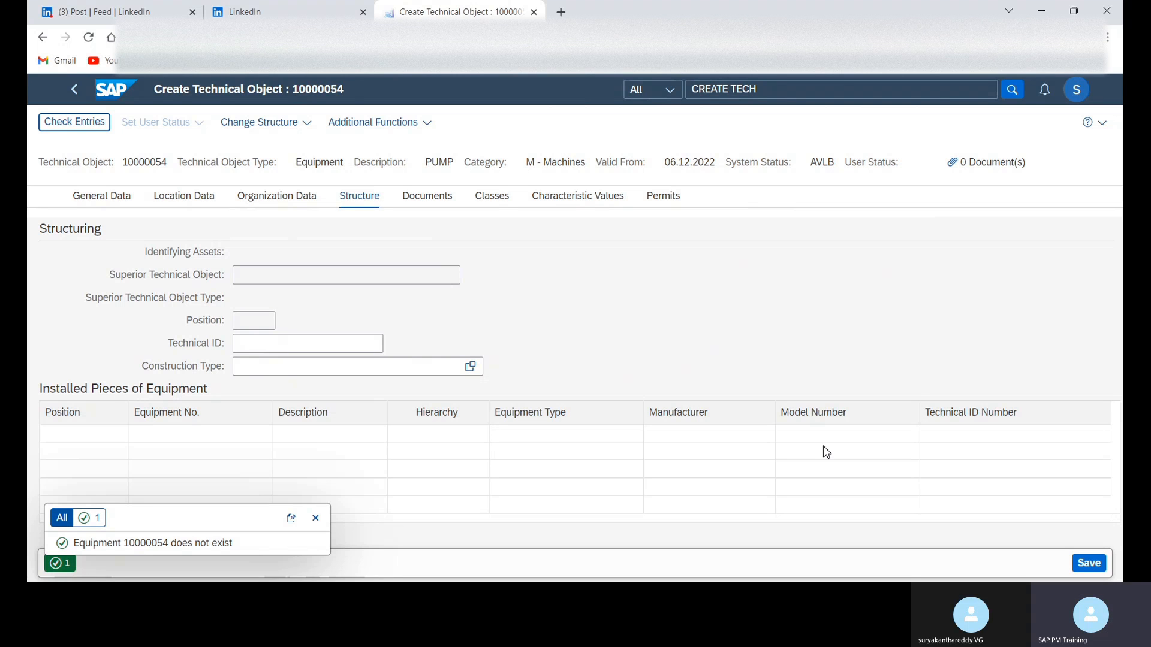
mouse_move(337, 142)
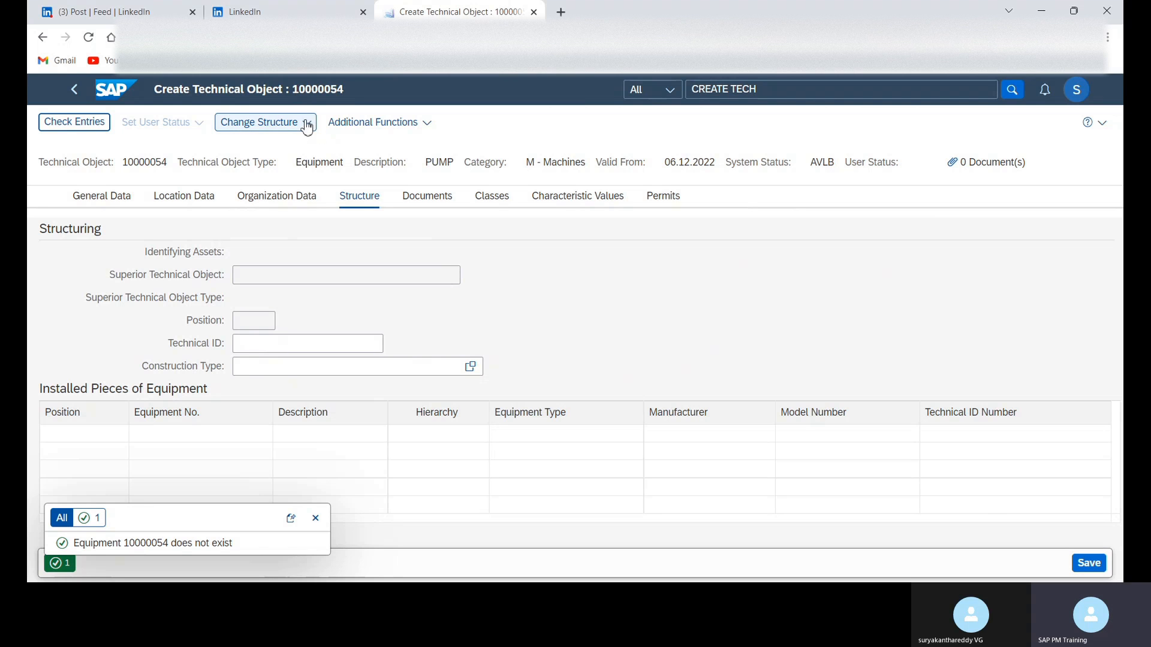
Attempt Install, save equipment 10000054 after the error, and reopen Change Structure
left_click(260, 122)
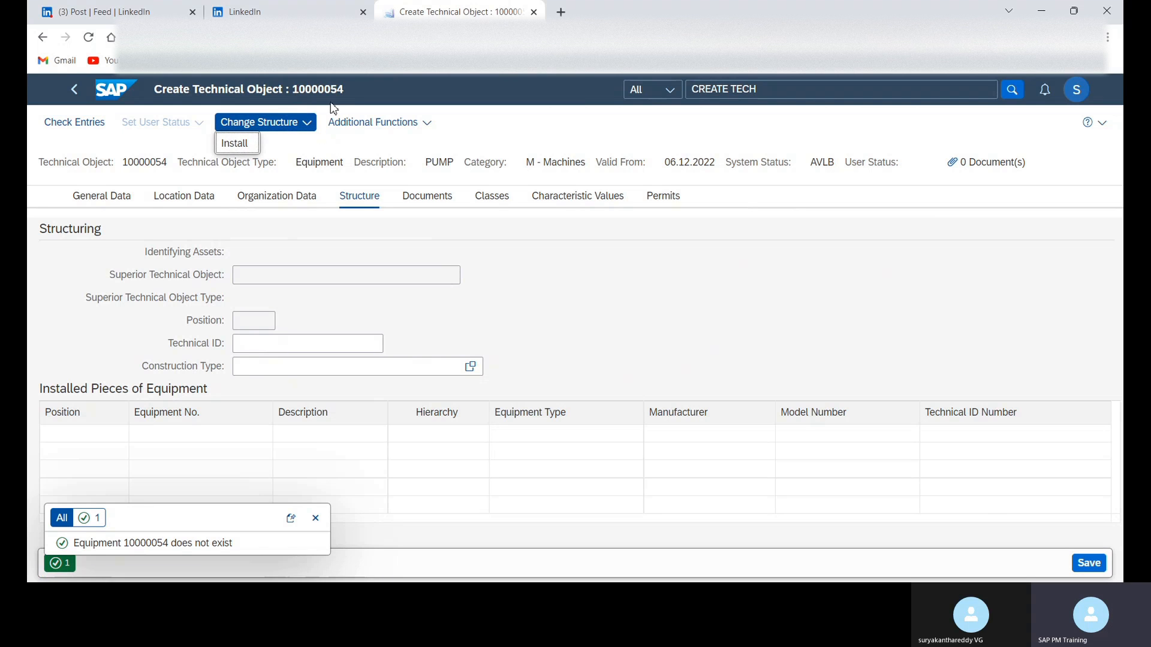
left_click(236, 143)
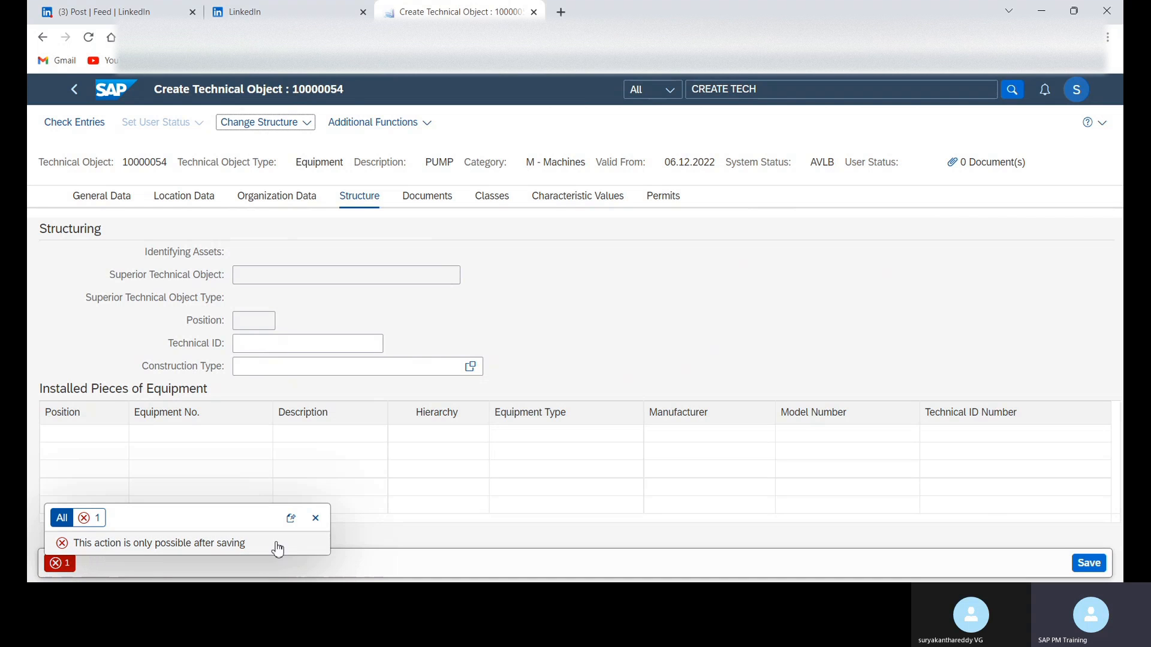
mouse_move(816, 394)
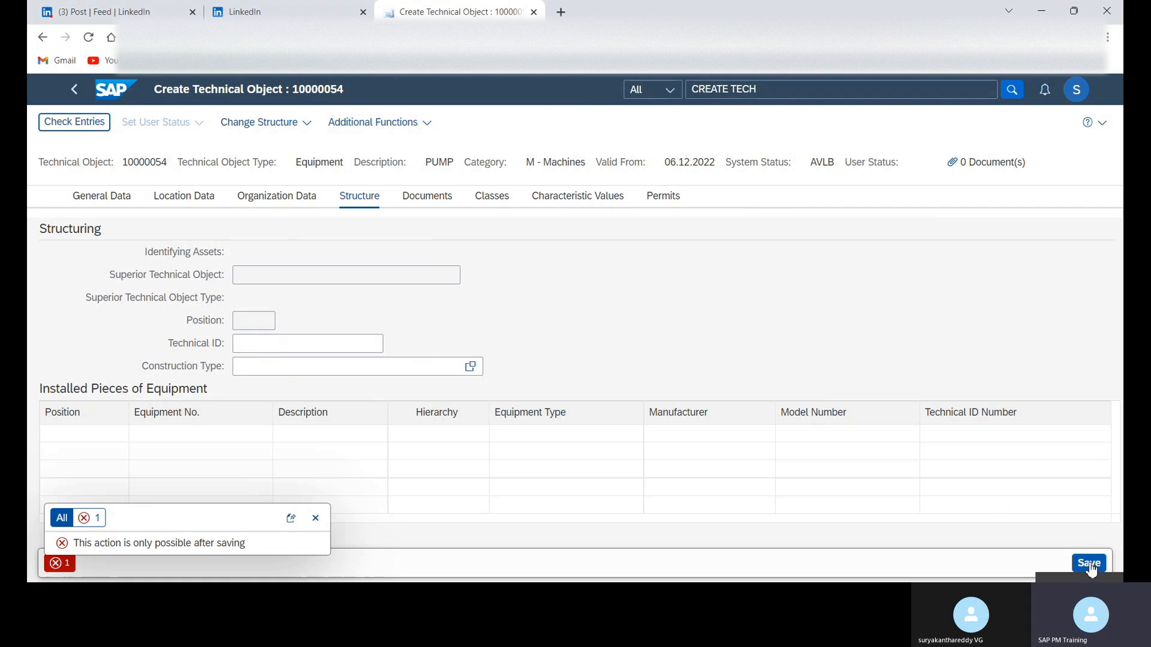
left_click(1089, 564)
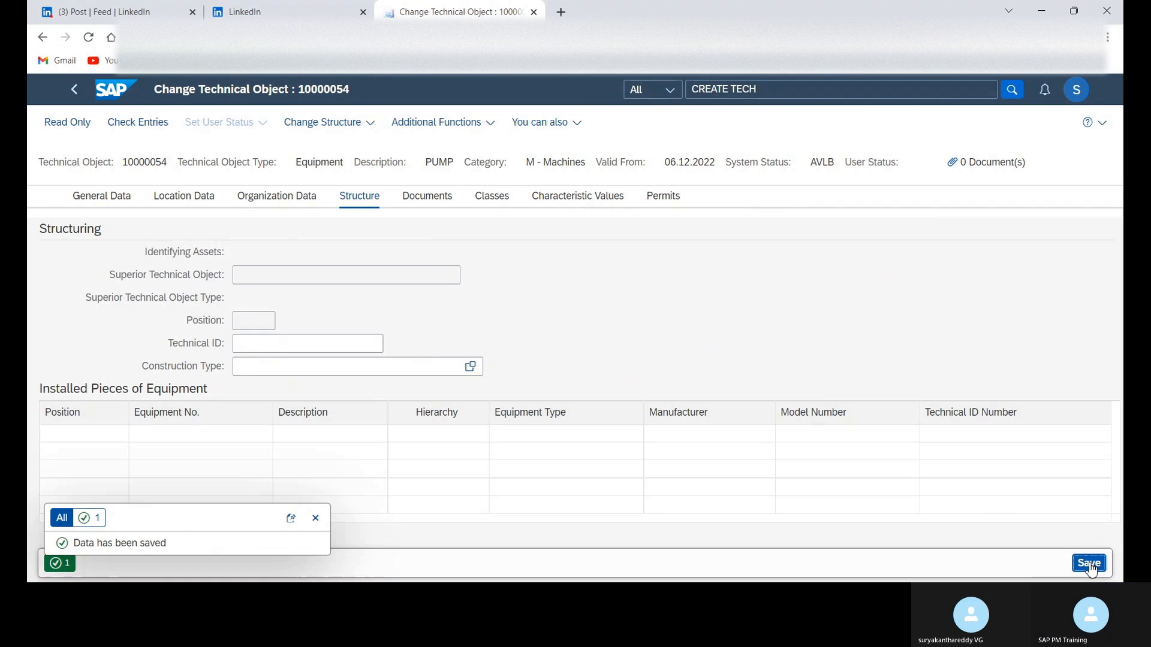
mouse_move(449, 395)
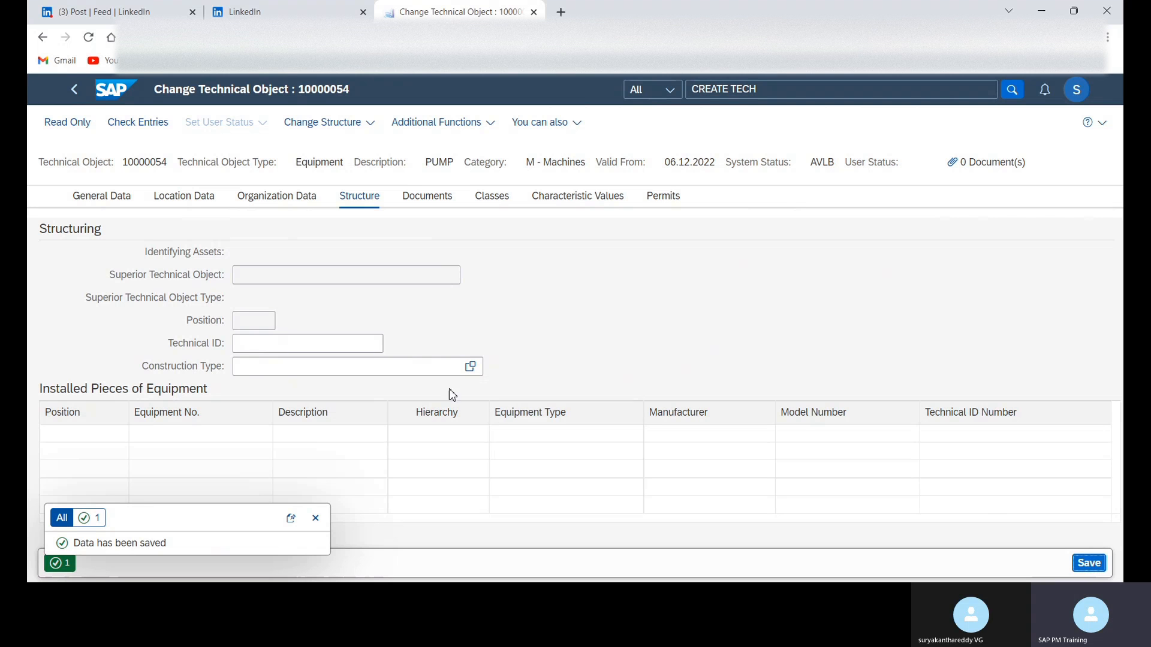
left_click(323, 122)
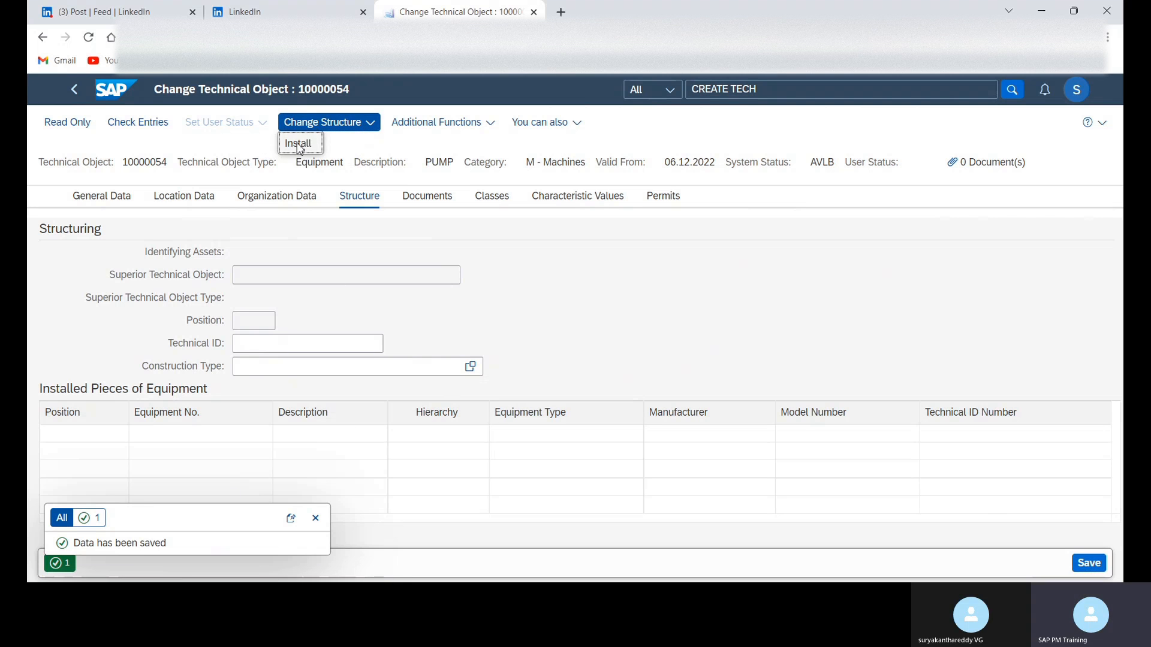
Install the equipment under superior functional location 1610-FUN and confirm with OK
left_click(299, 143)
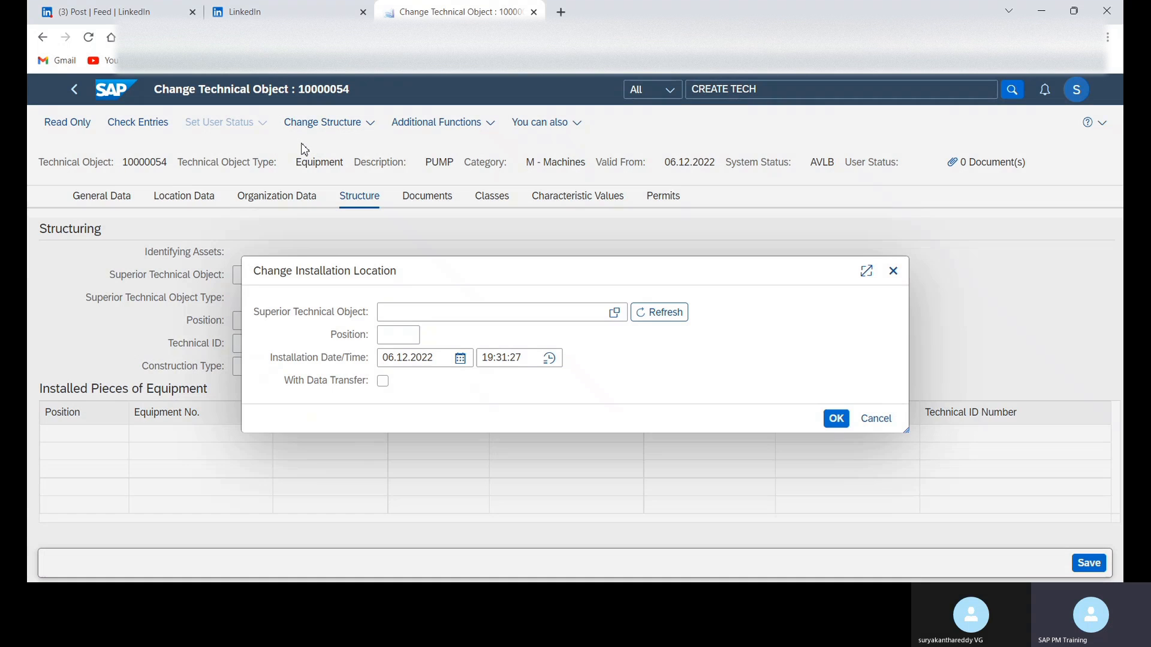
left_click(499, 311)
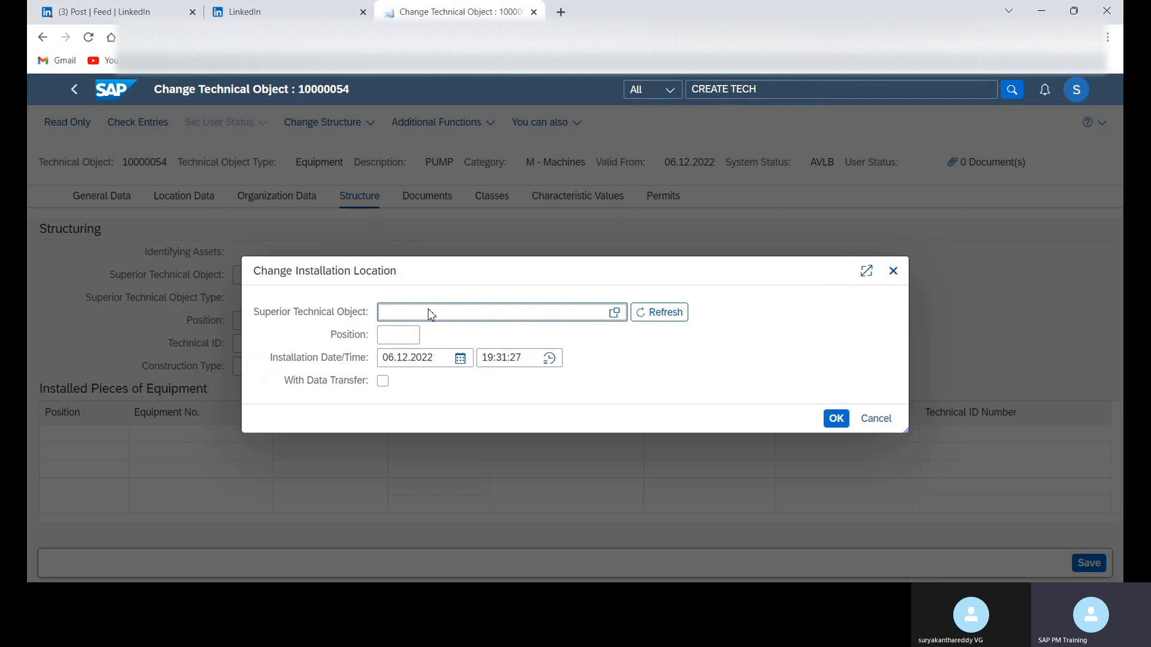
type("1610")
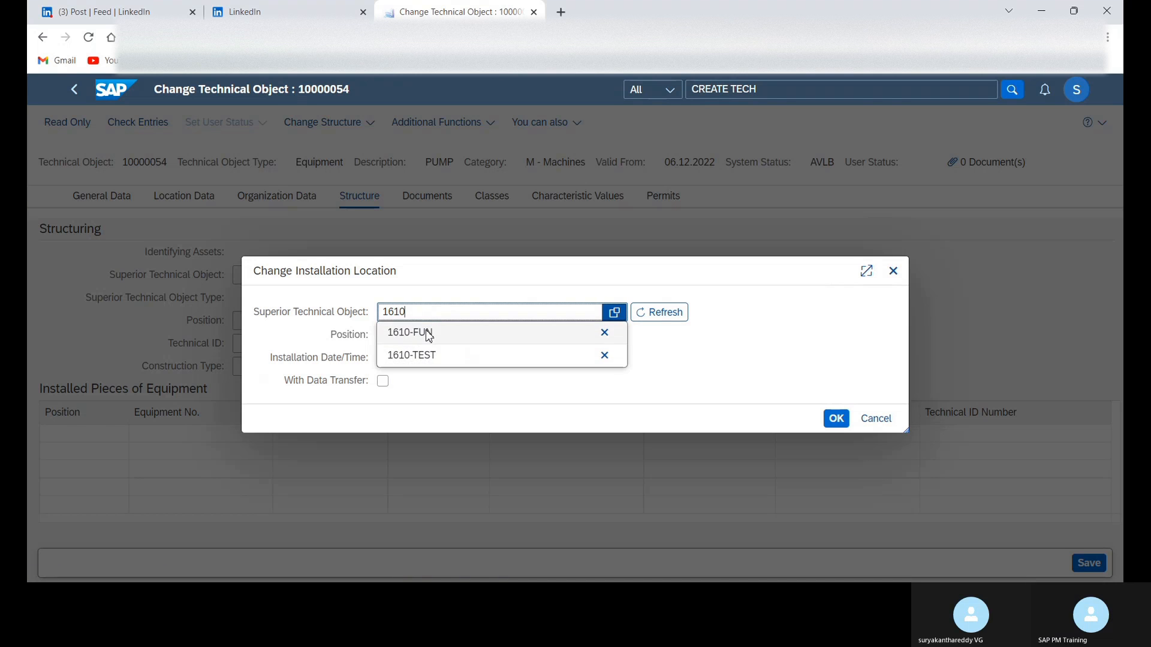
left_click(407, 332)
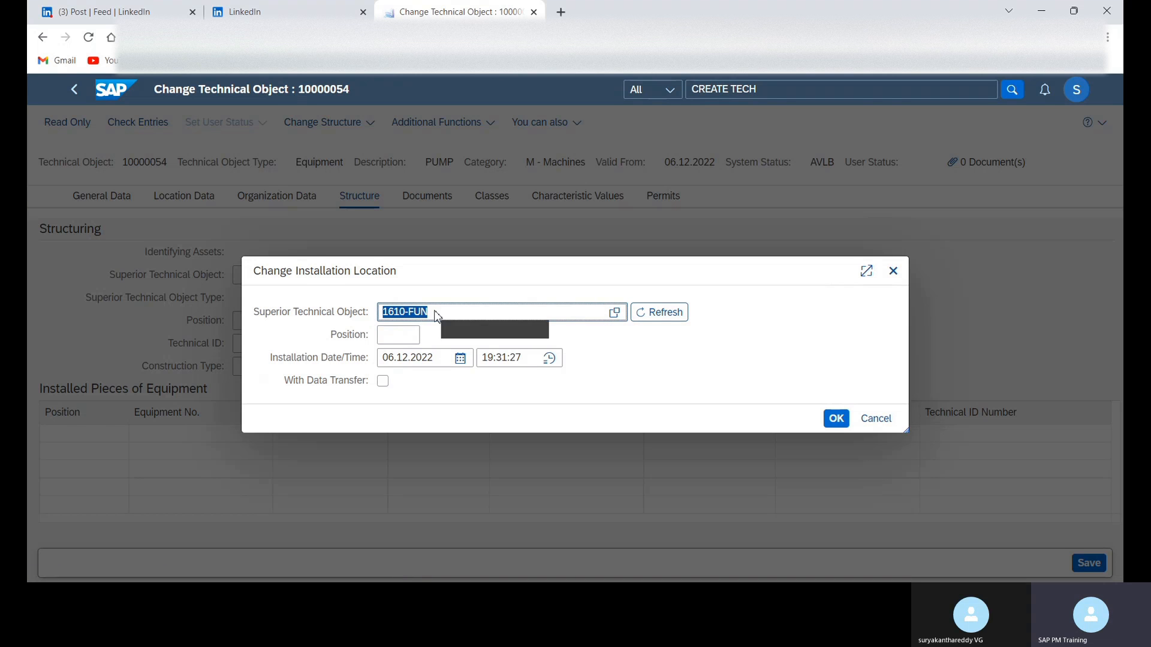
mouse_move(490, 324)
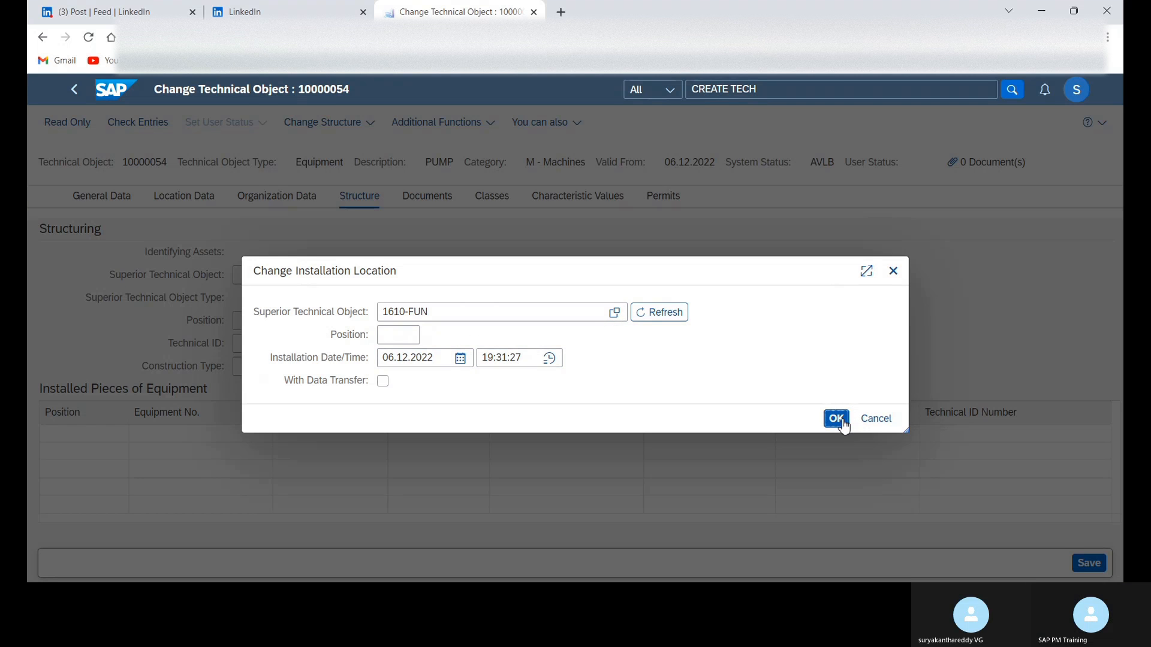
left_click(836, 418)
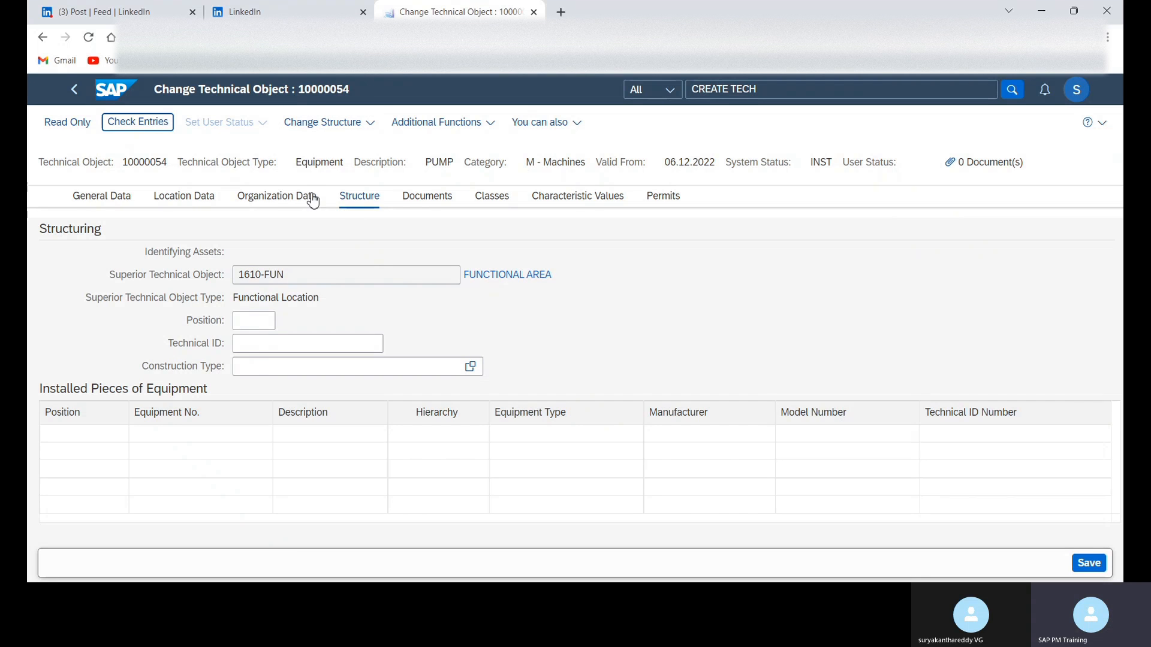
left_click(276, 195)
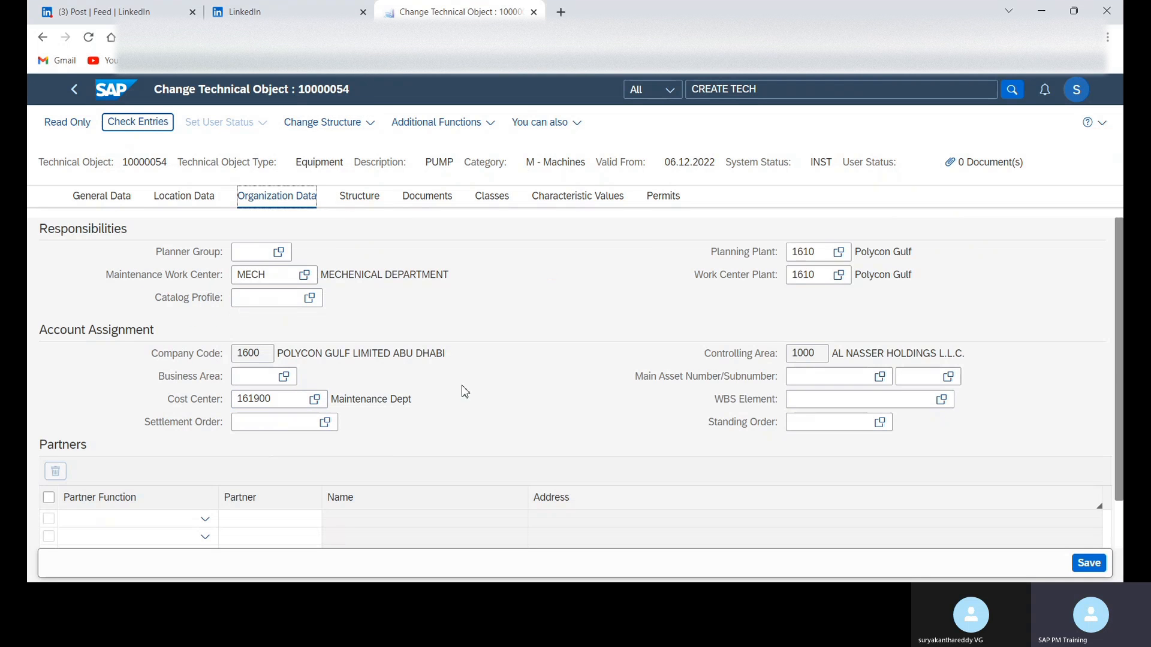
mouse_move(183, 195)
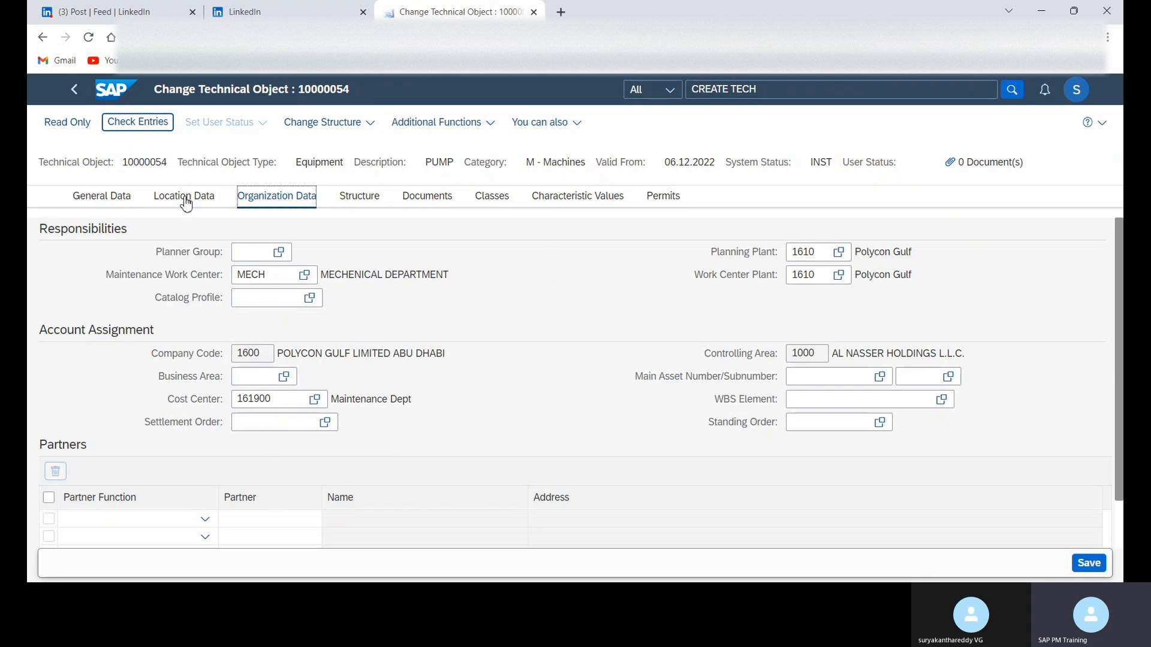
Check the Location and General Data of the installed pump, then save equipment 10000054
left_click(184, 196)
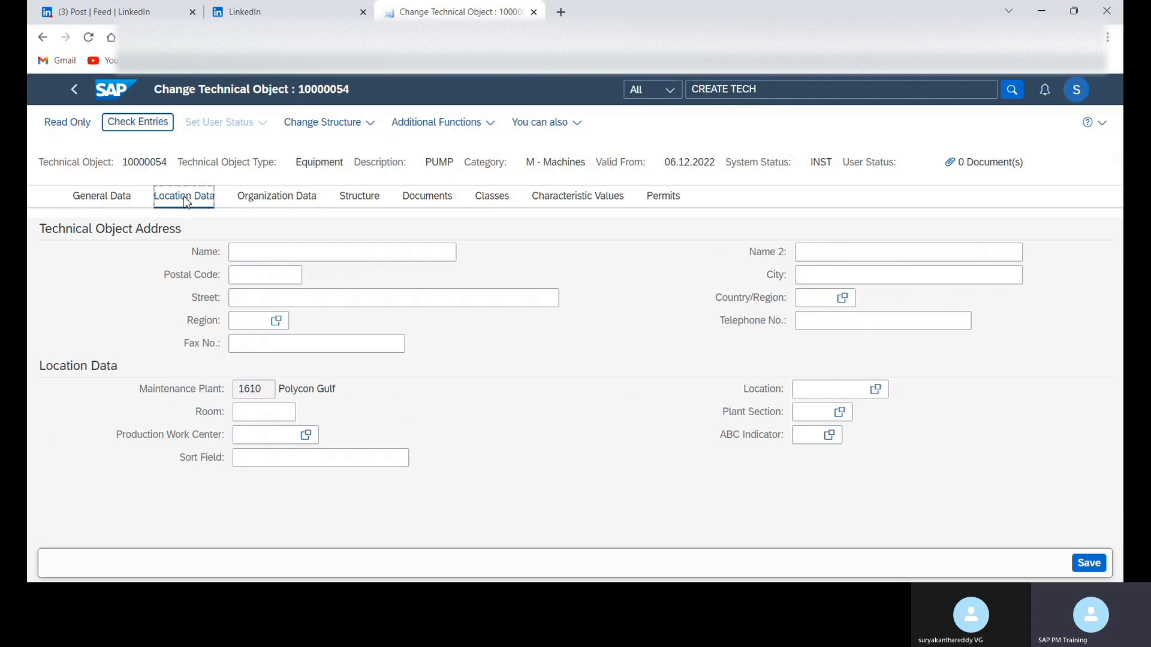
mouse_move(101, 196)
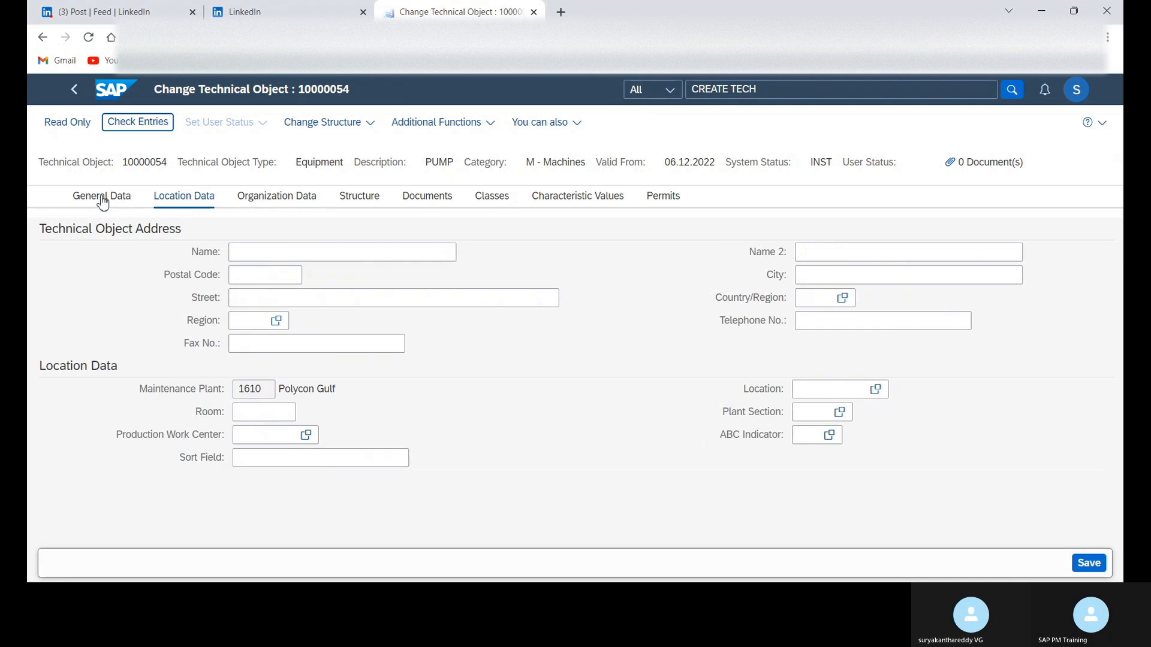
left_click(101, 196)
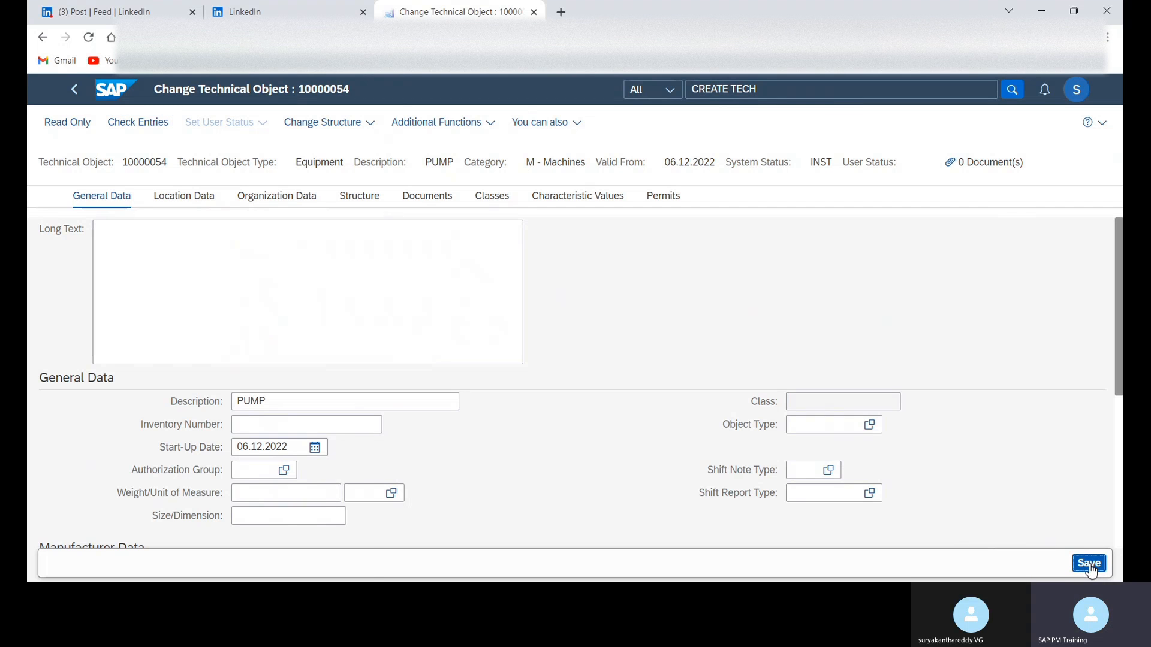
left_click(1089, 564)
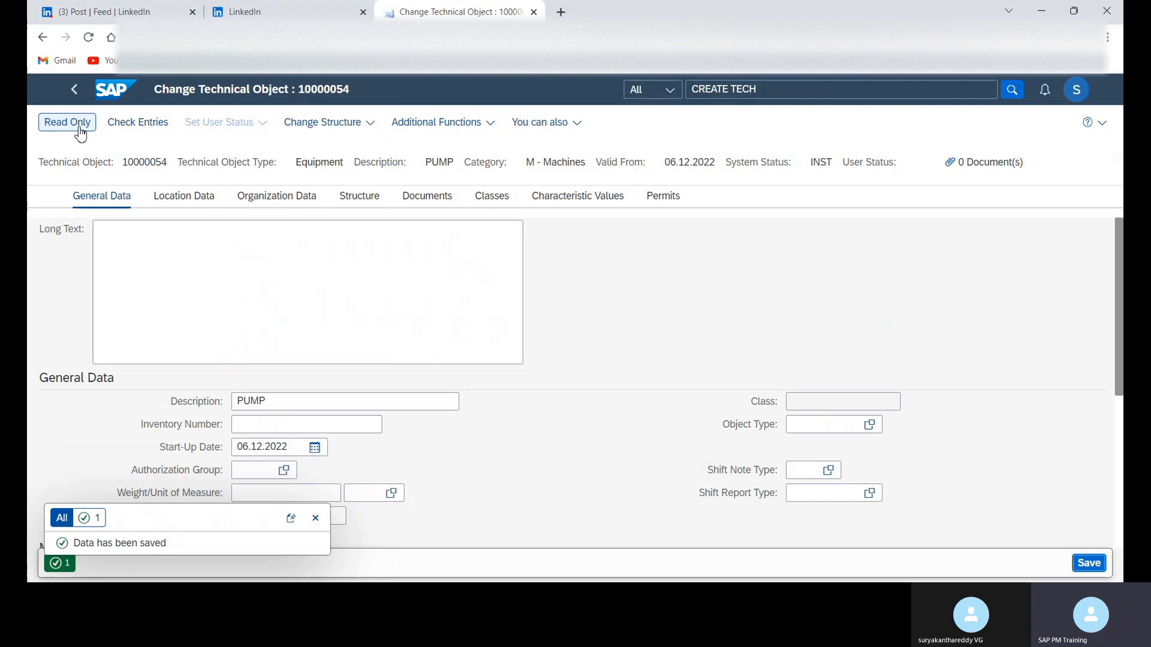
mouse_move(329, 123)
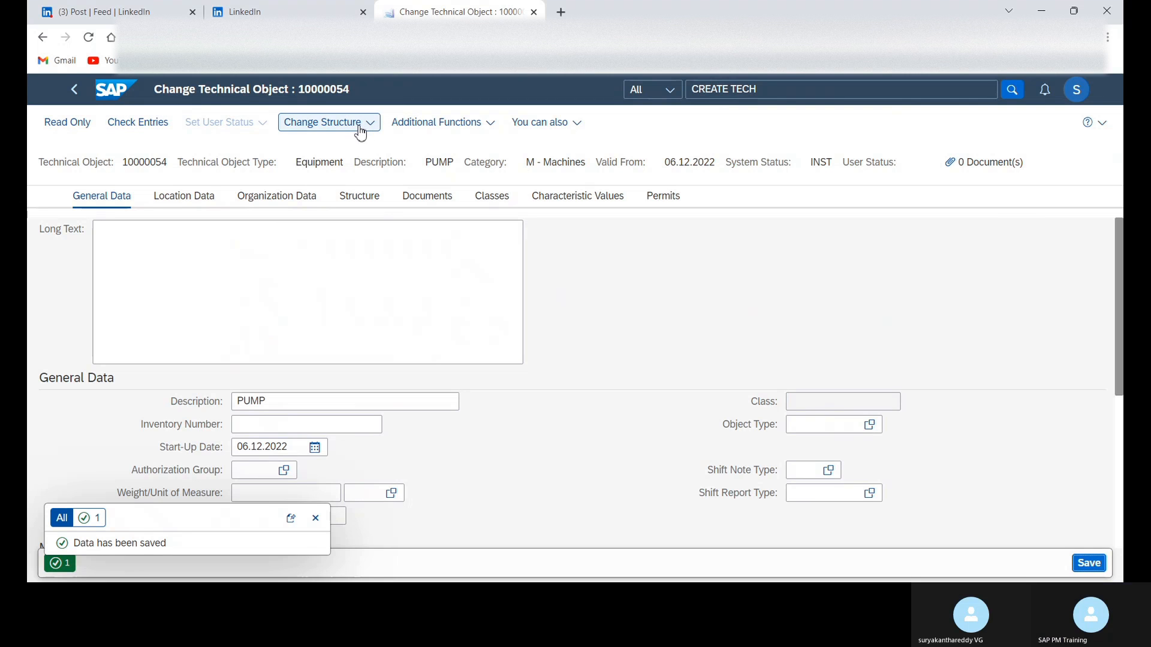
Review Change Installation Location and Dismantle, then bring up Additional Functions
left_click(325, 122)
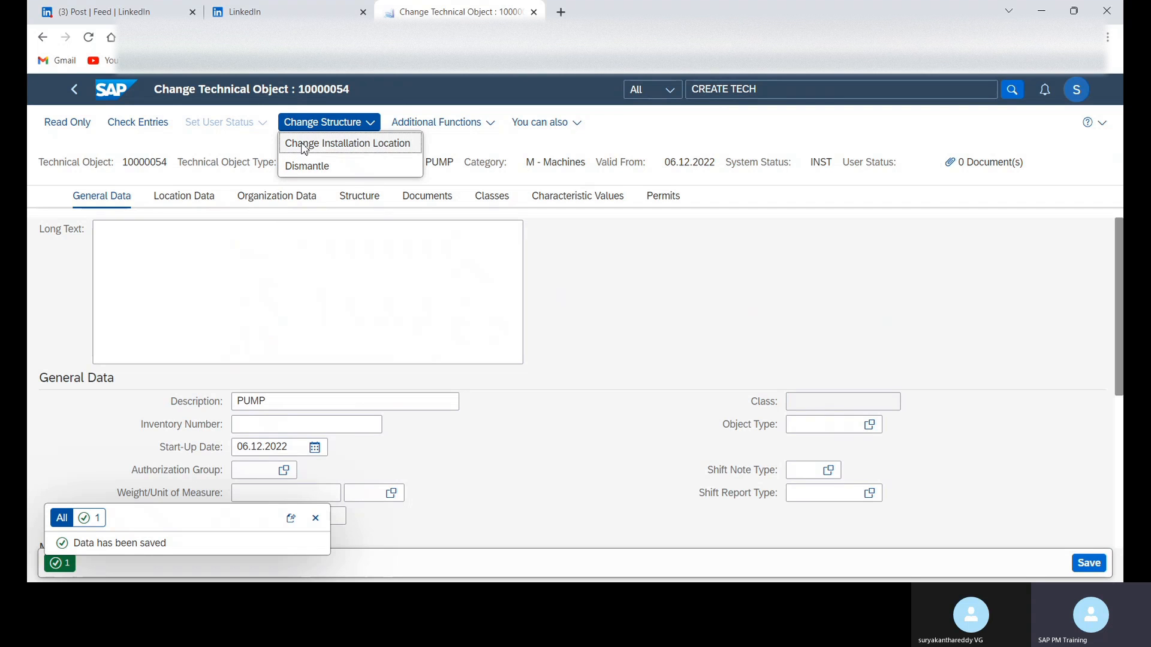
mouse_move(314, 165)
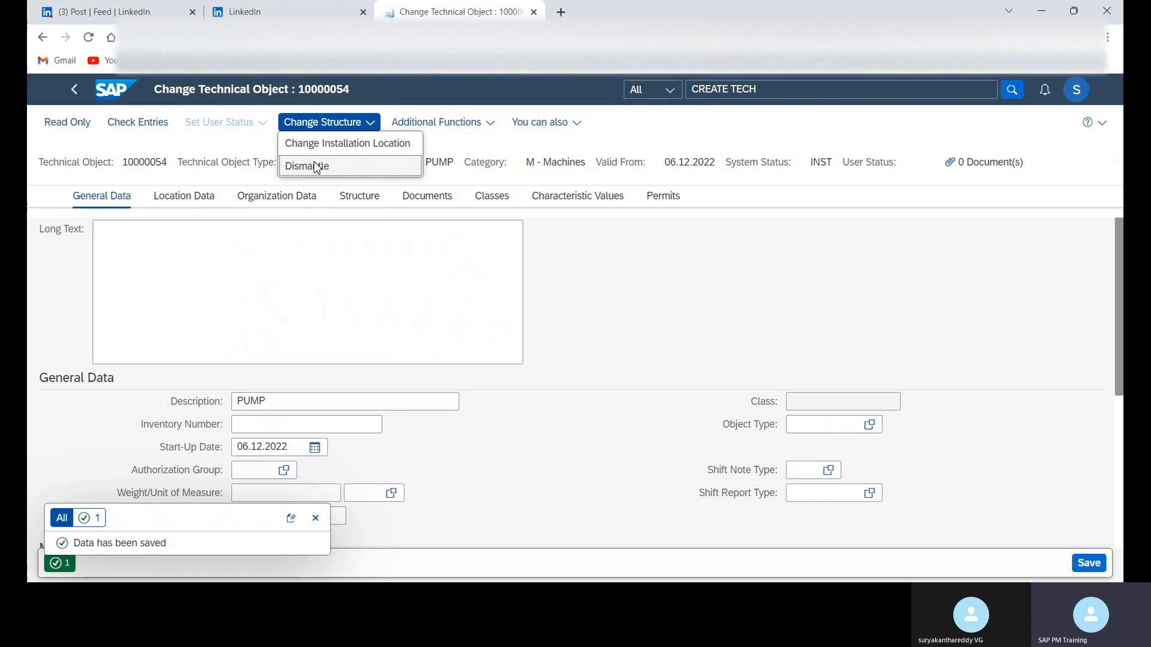
mouse_move(340, 174)
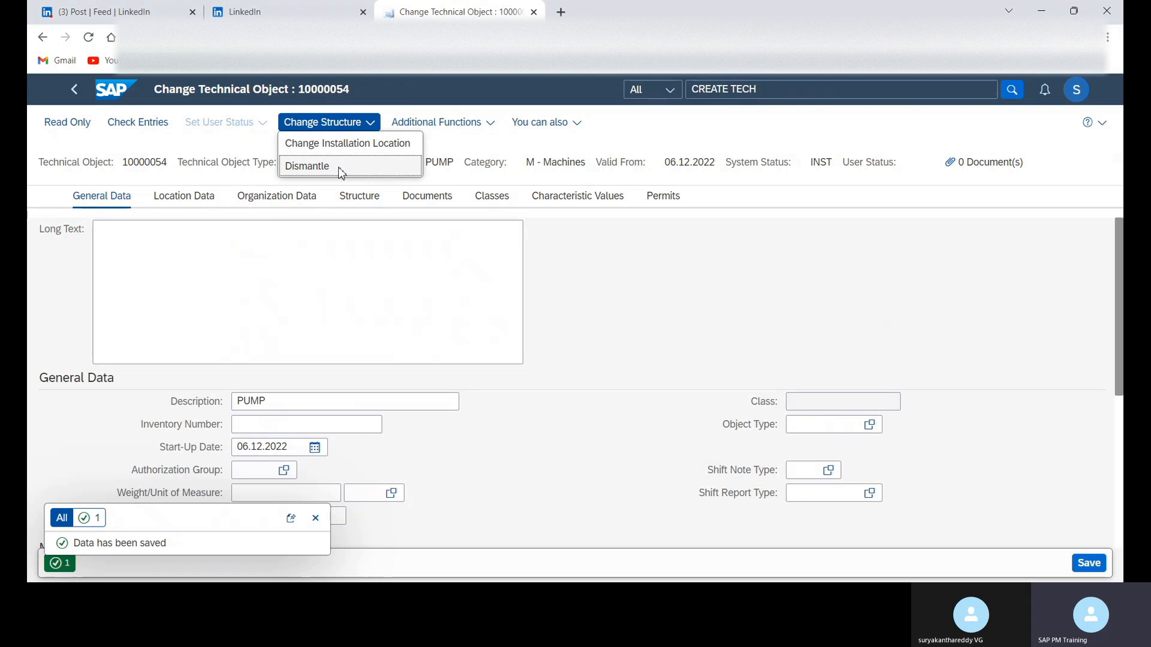
left_click(437, 122)
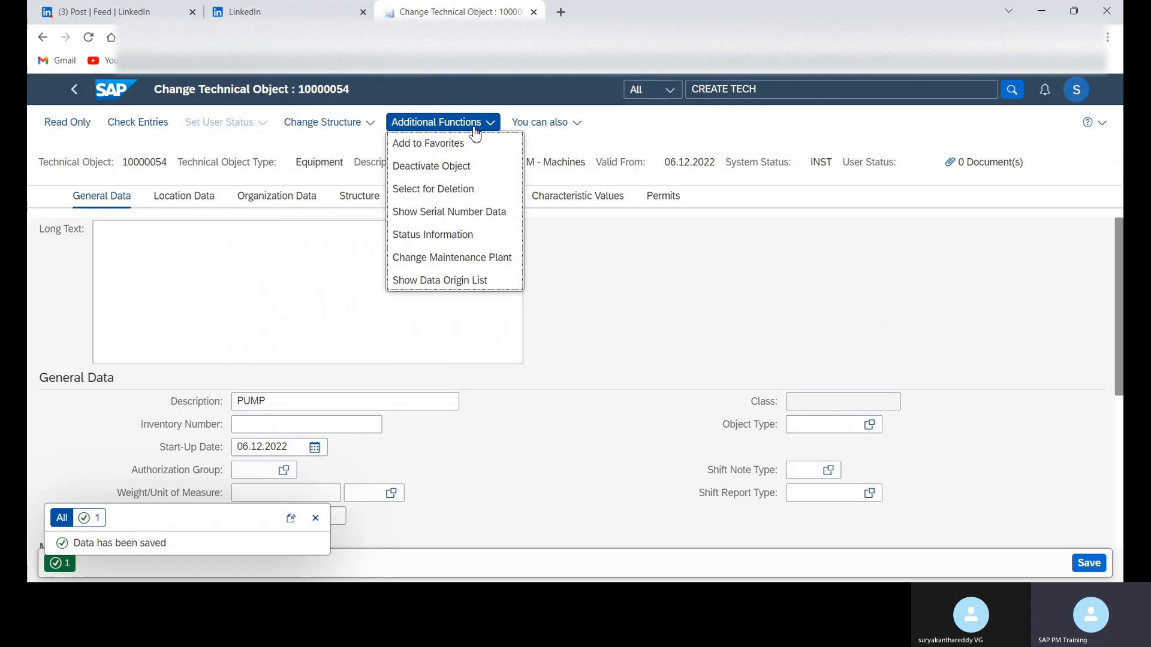
mouse_move(433, 188)
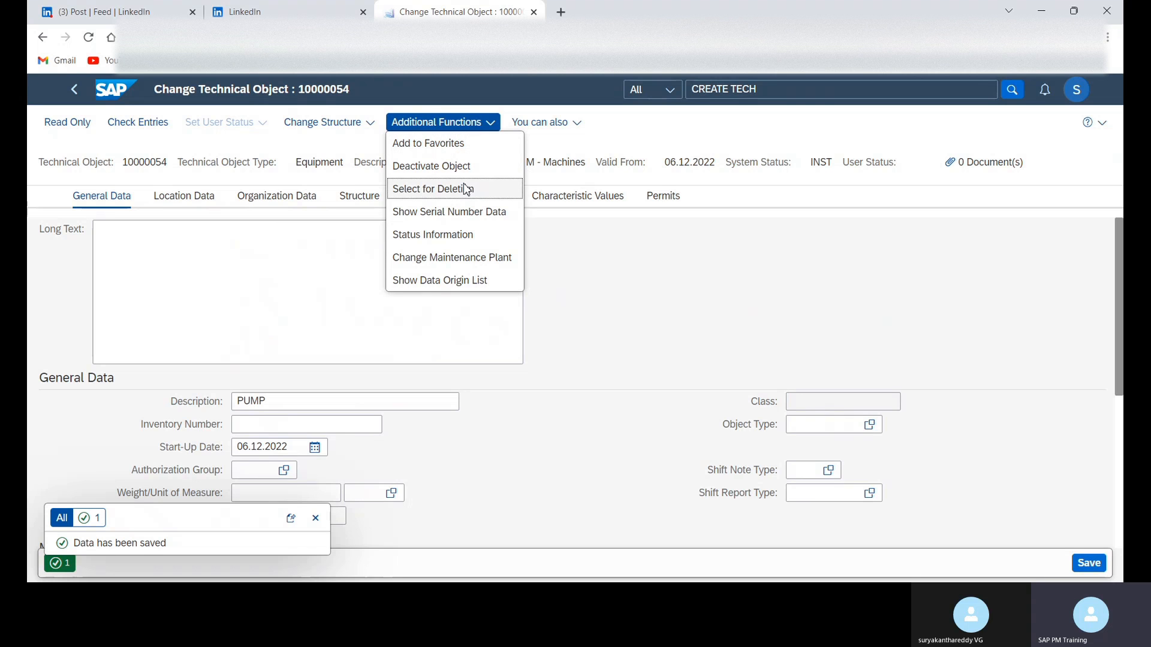
mouse_move(436, 171)
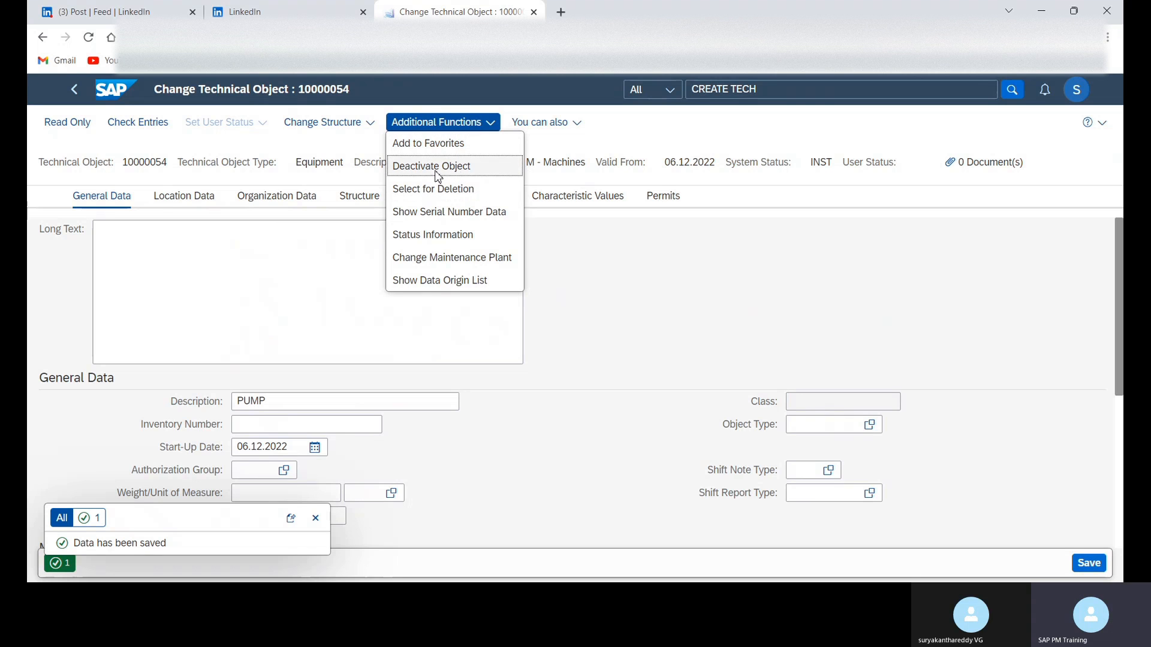
mouse_move(452, 181)
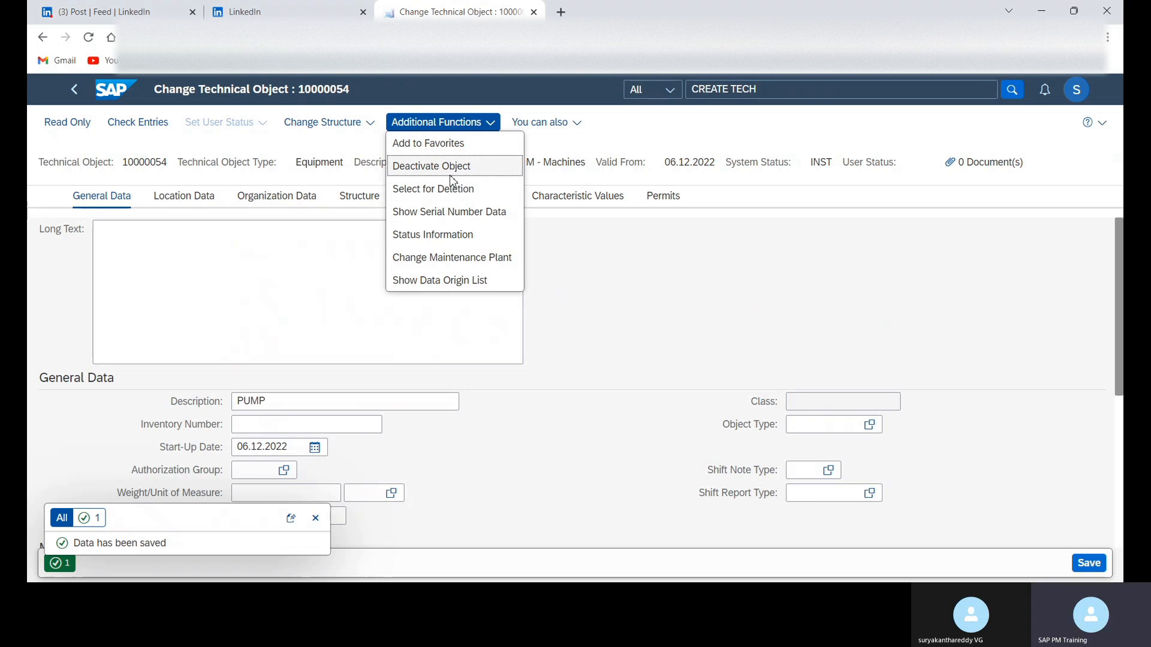
mouse_move(448, 211)
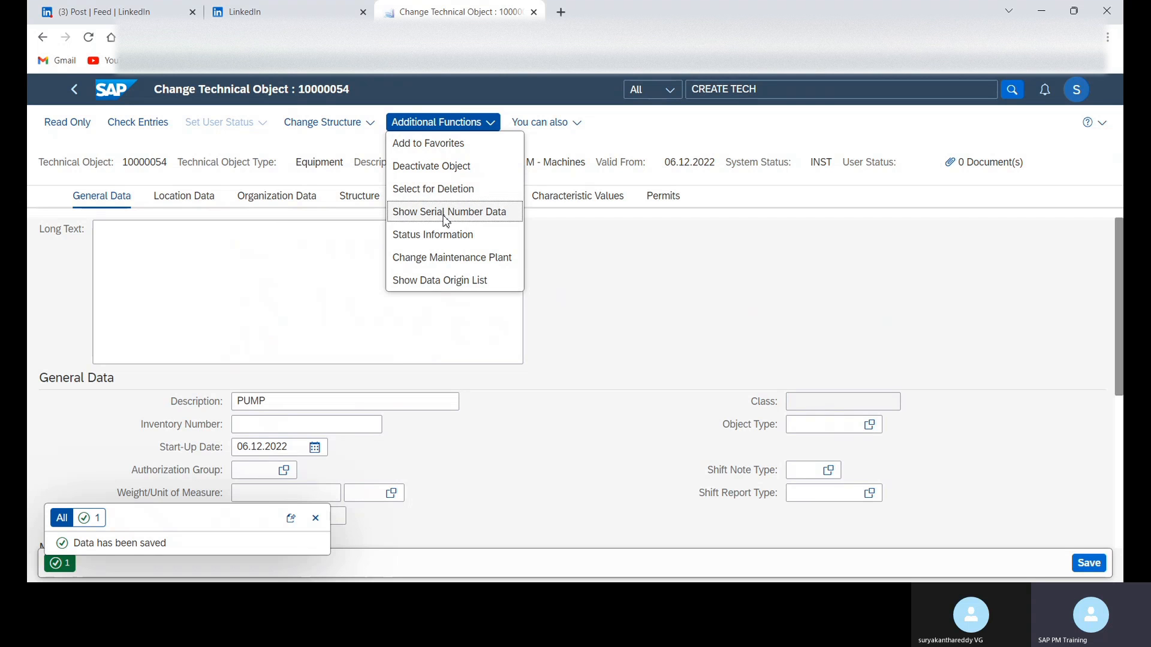
mouse_move(436, 224)
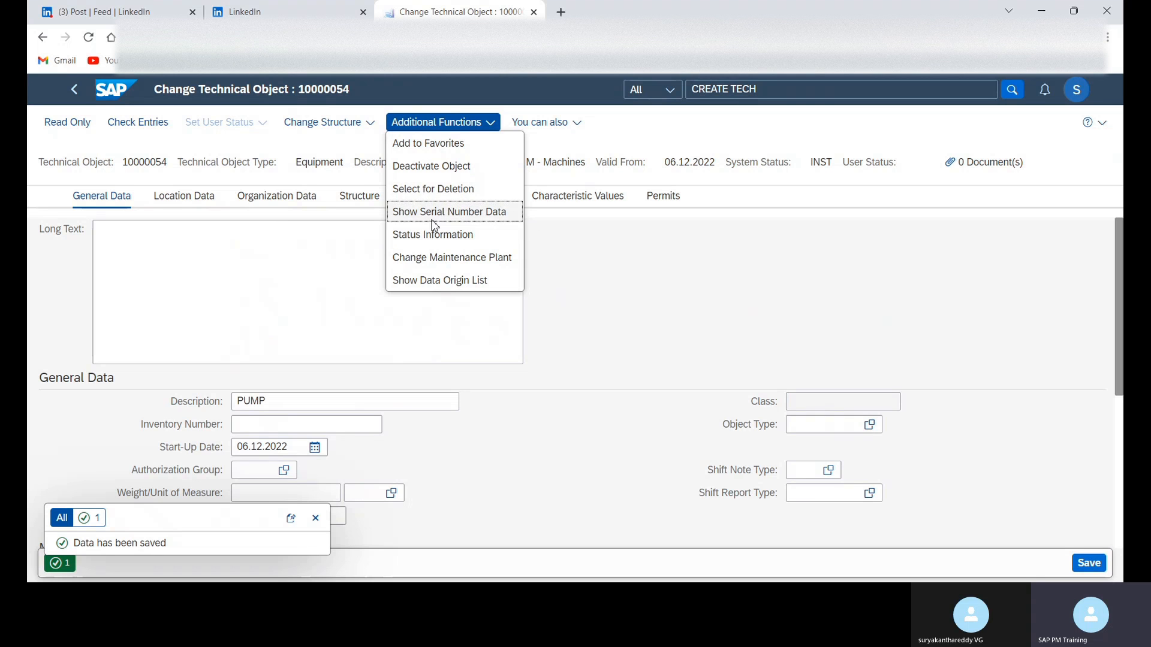
mouse_move(452, 258)
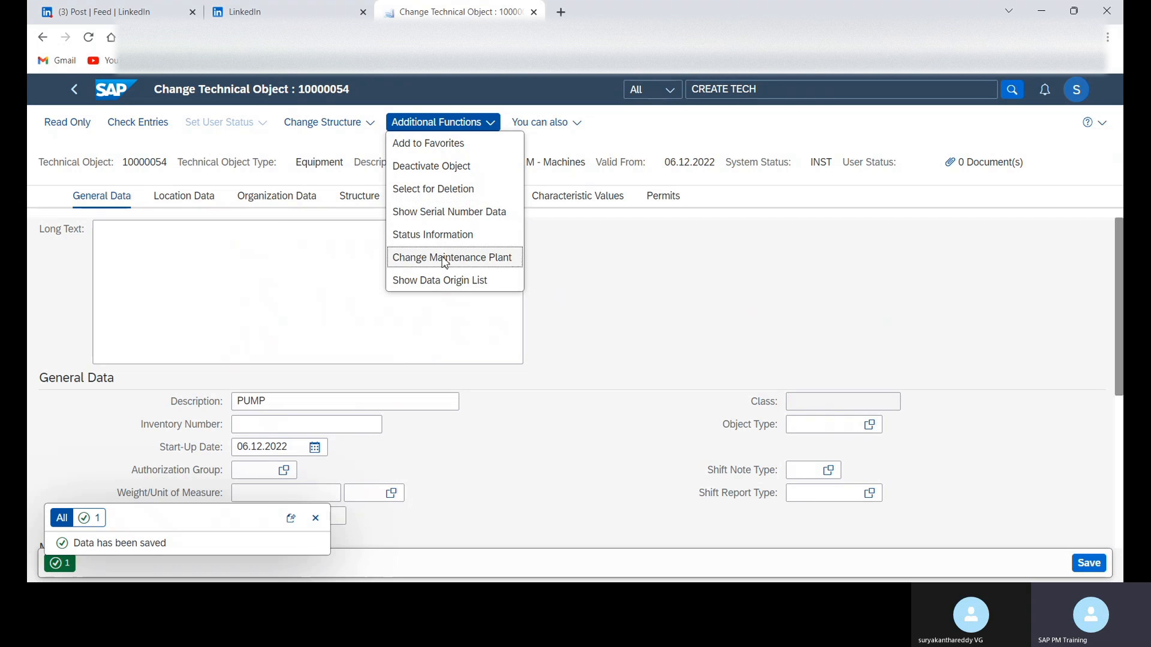
mouse_move(522, 264)
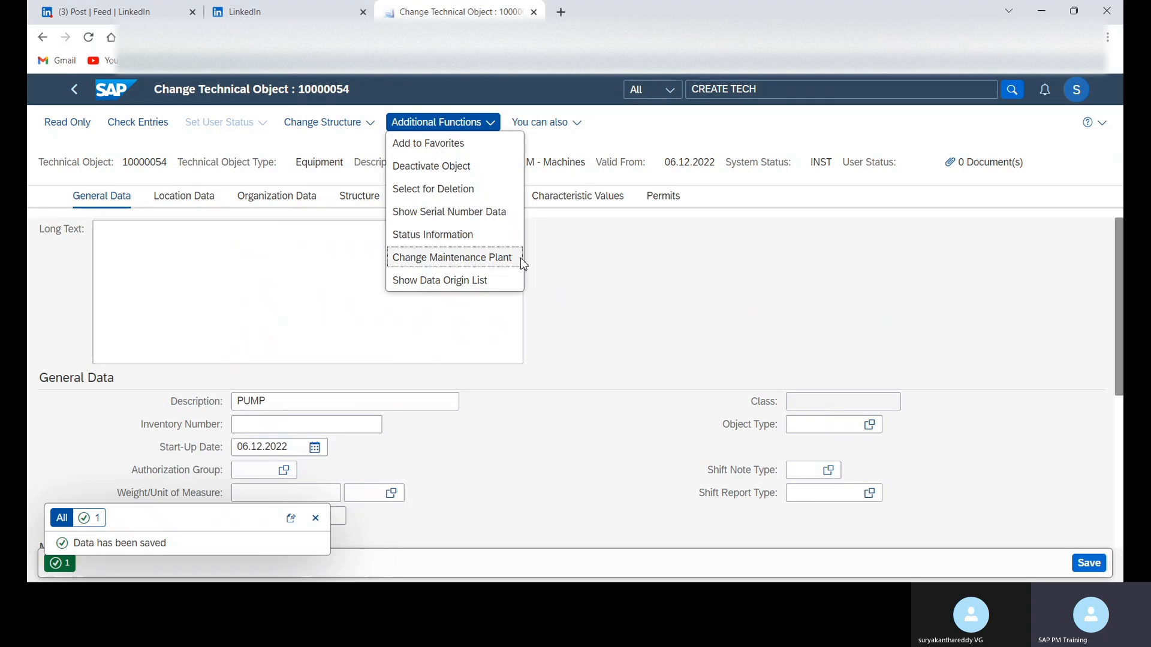
mouse_move(470, 285)
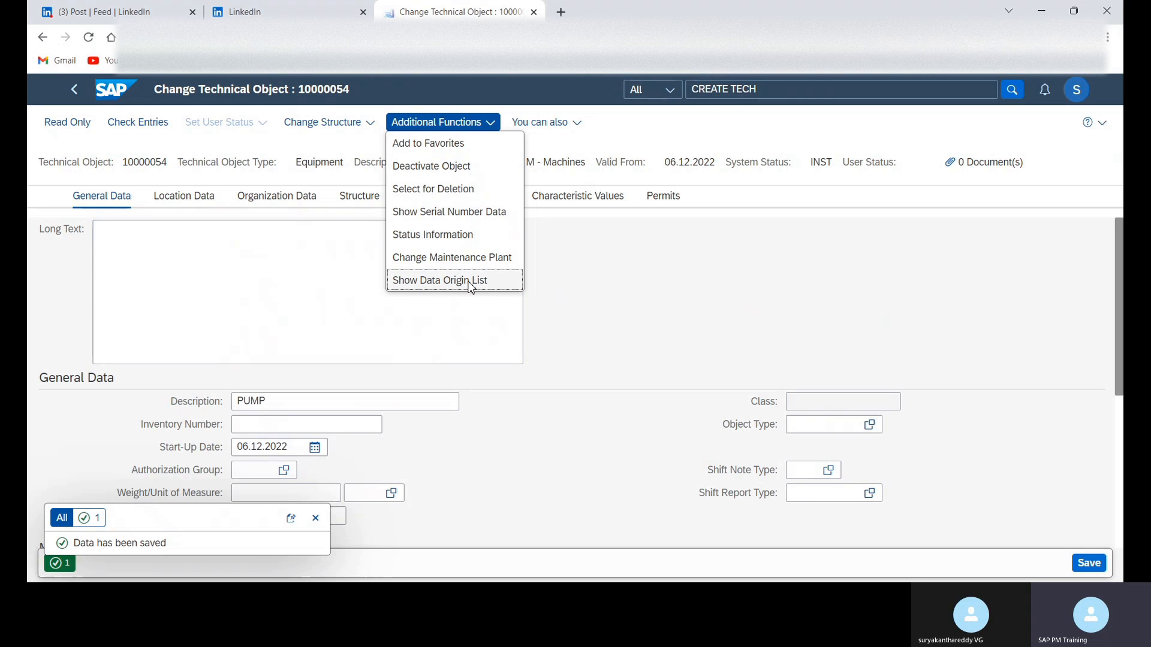
Show the 'You can also' follow-on creation options for equipment 10000054
left_click(541, 123)
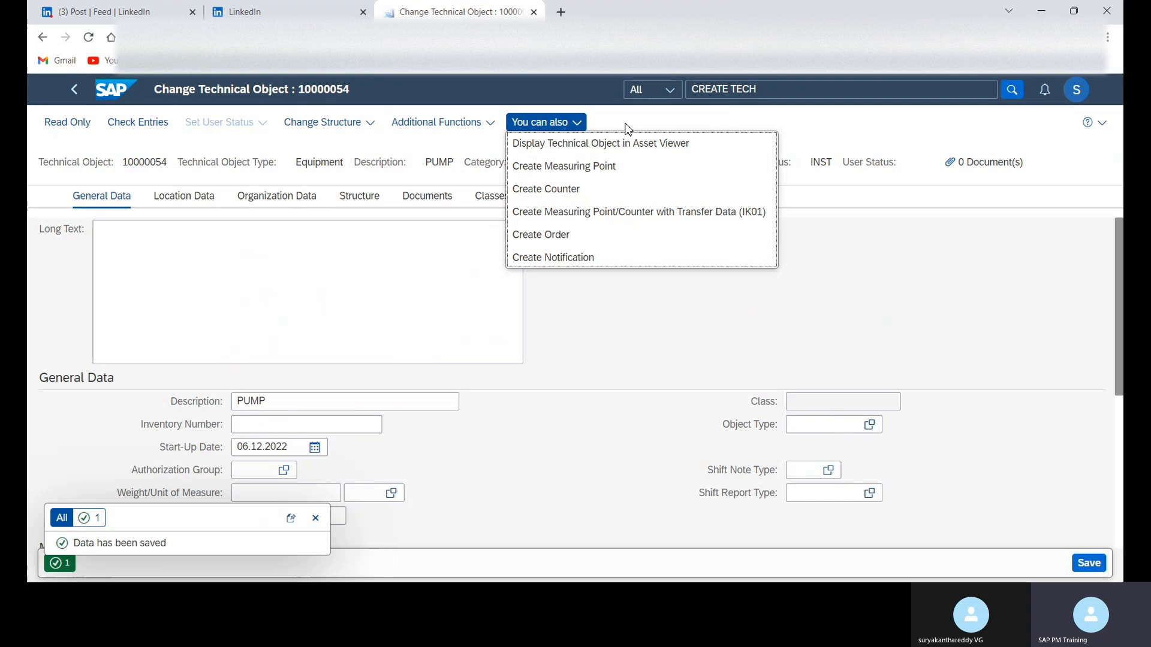
mouse_move(583, 234)
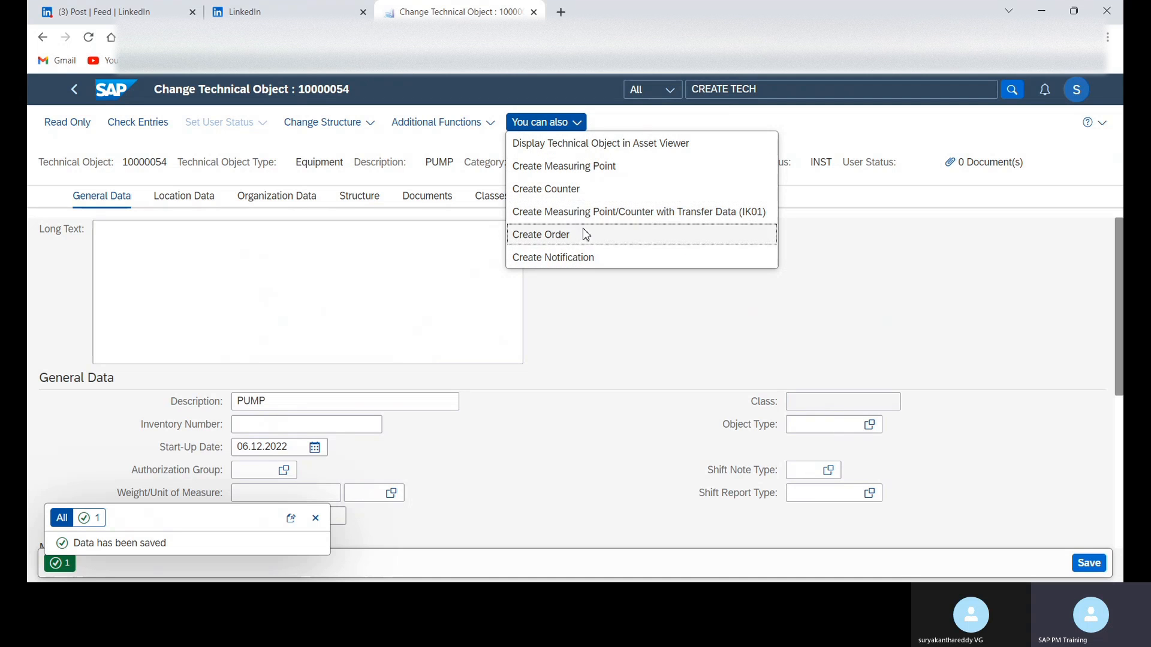
mouse_move(598, 241)
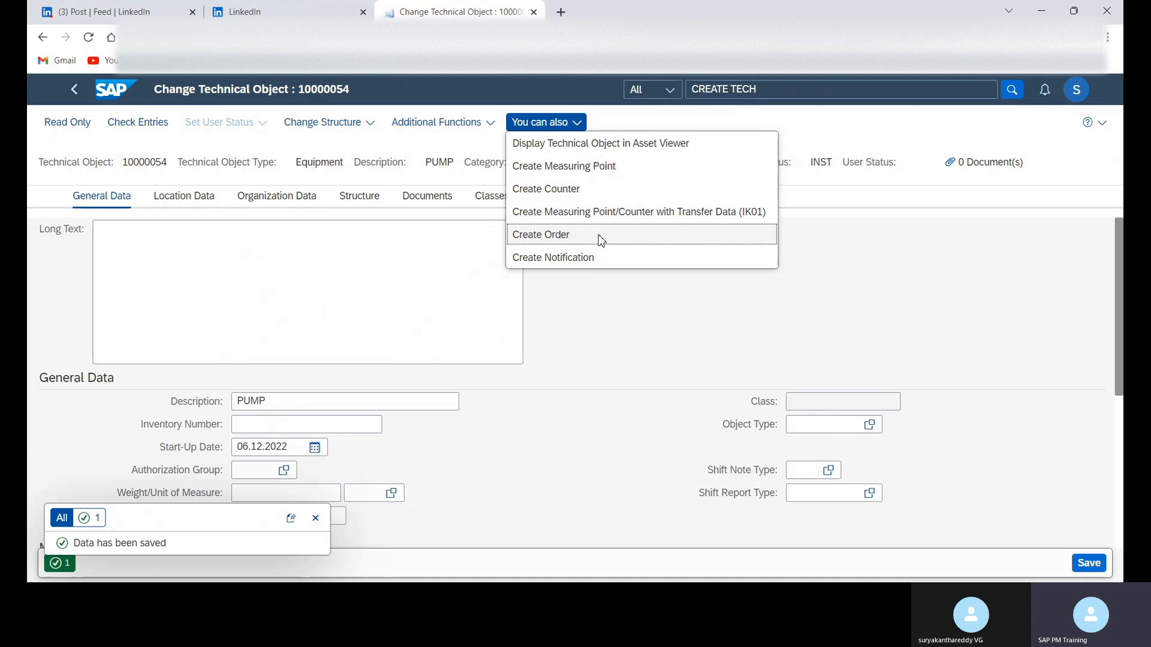
mouse_move(599, 262)
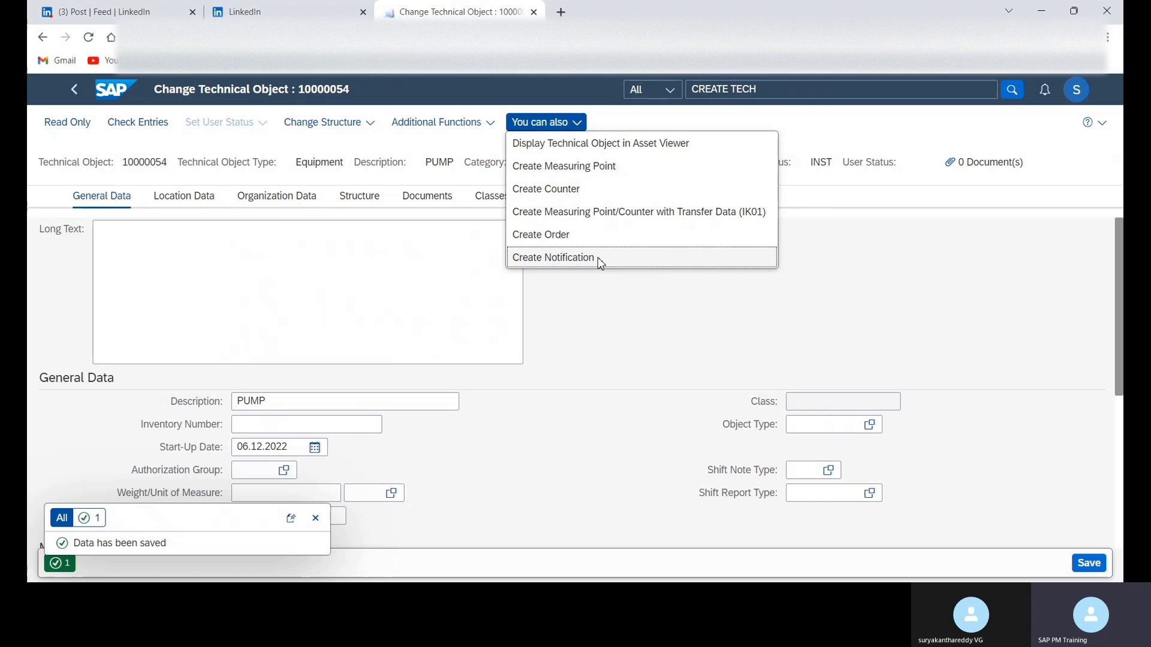
mouse_move(658, 211)
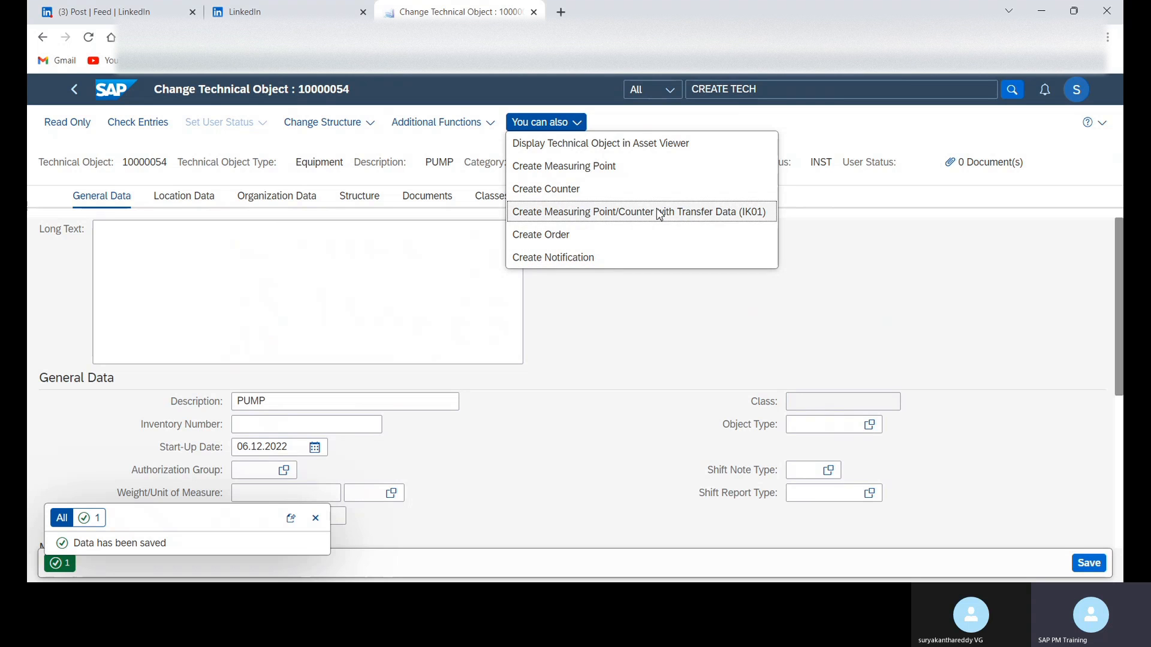
mouse_move(588, 188)
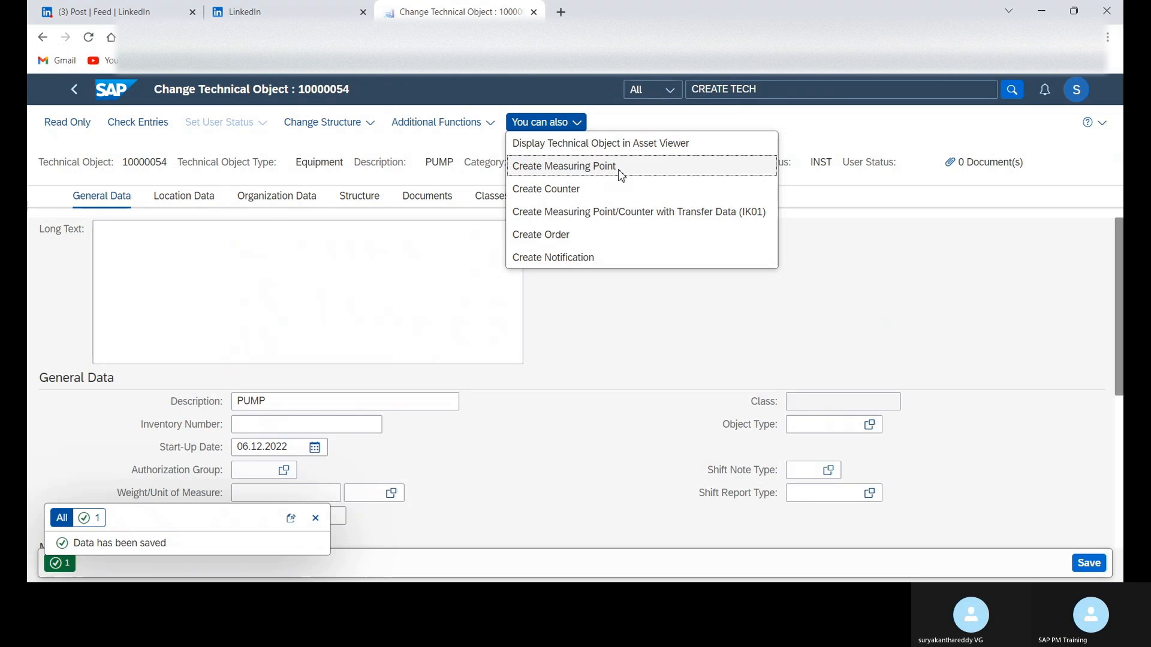
mouse_move(600, 143)
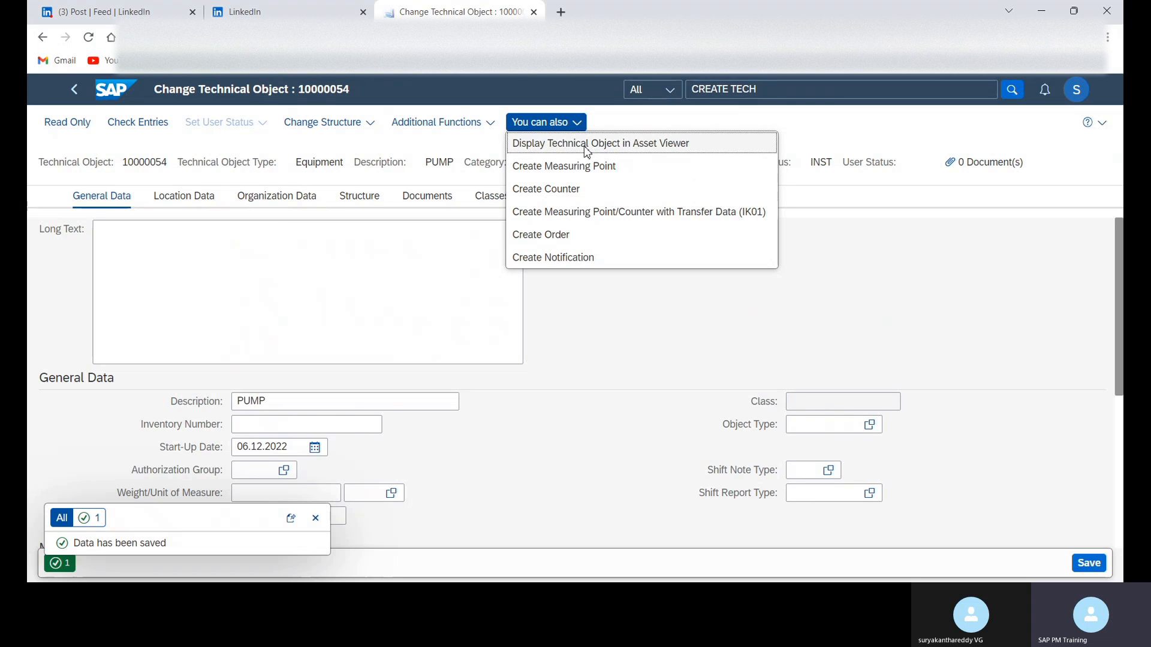
mouse_move(647, 155)
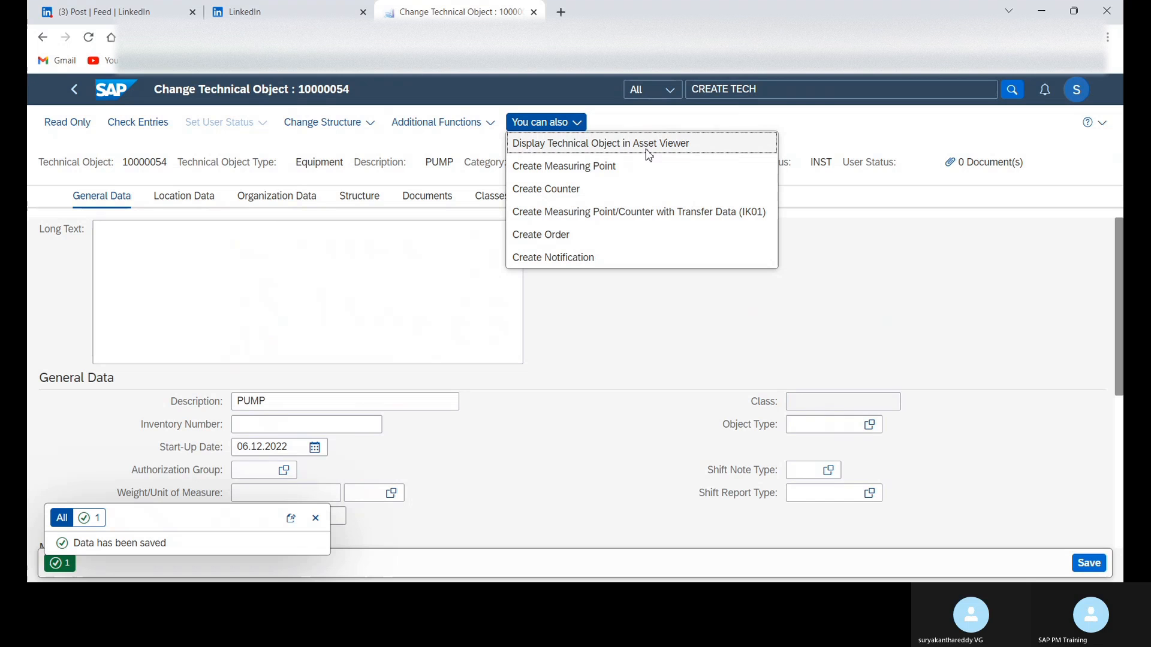
mouse_move(677, 153)
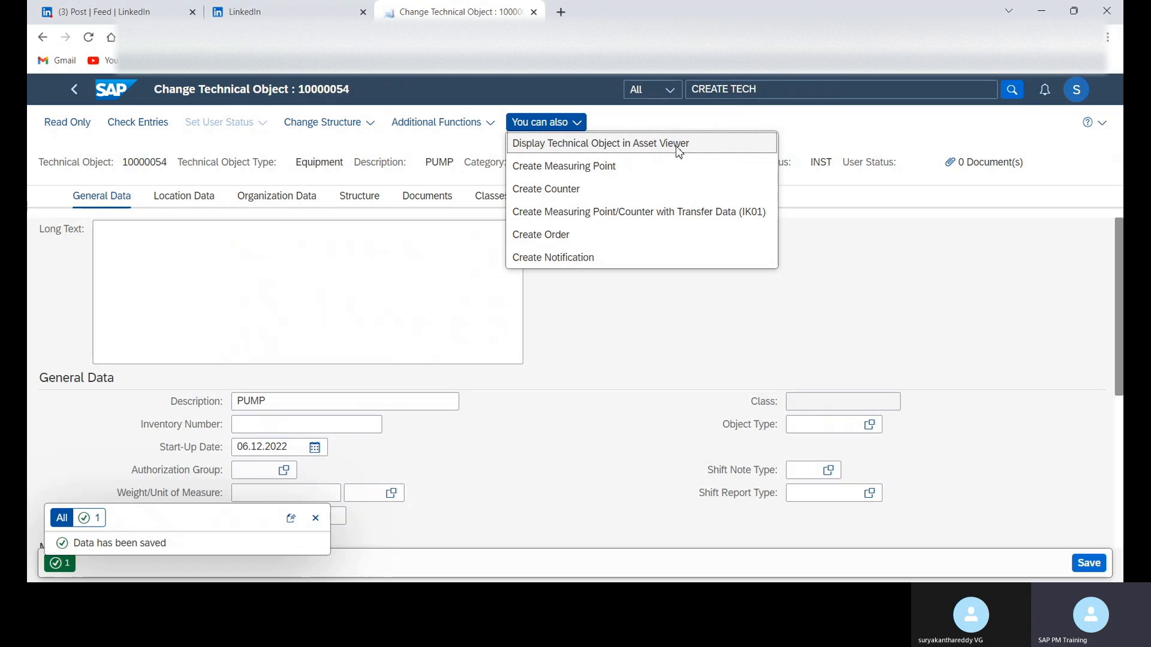
mouse_move(652, 155)
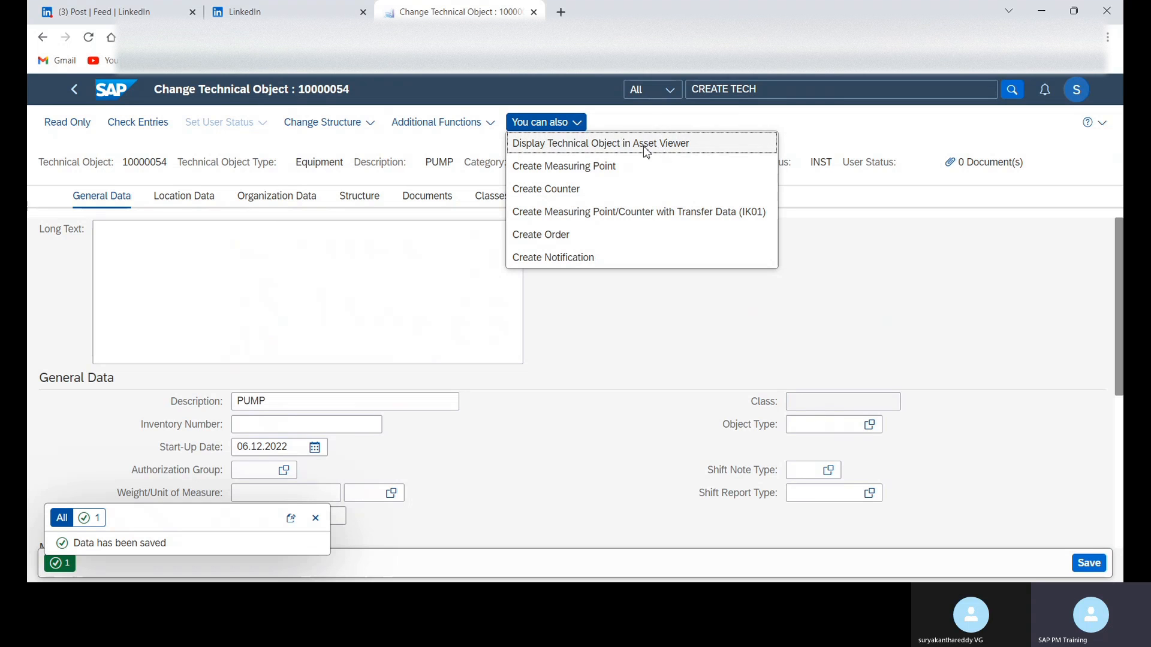
mouse_move(671, 165)
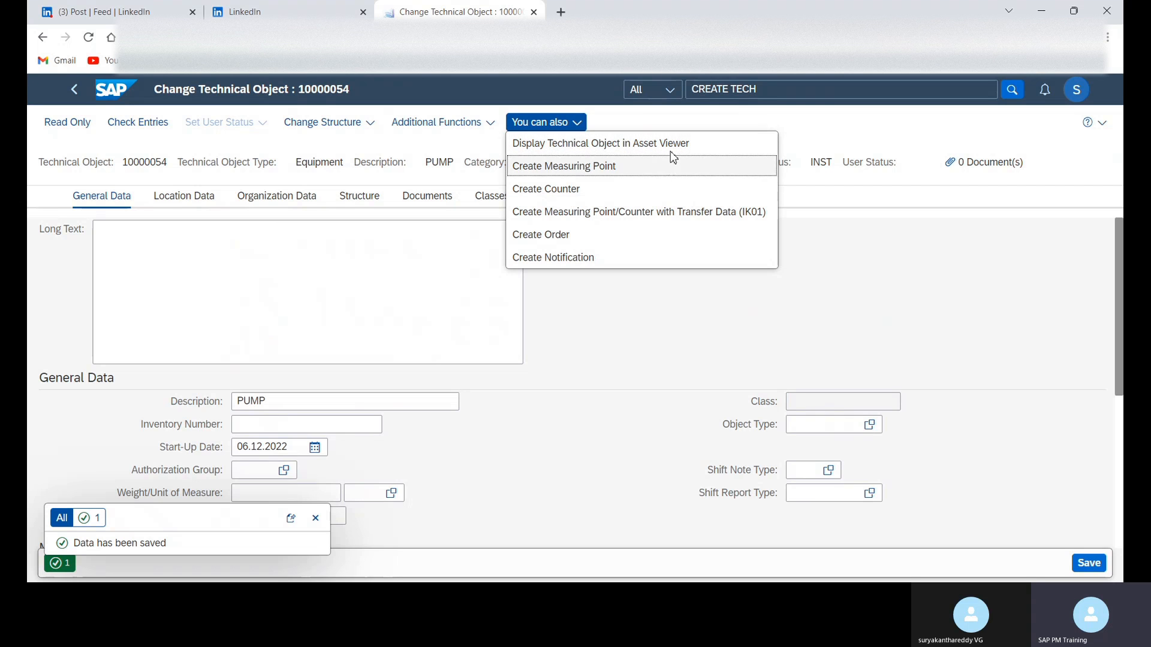
Dismiss the follow-on options list, leaving the saved PUMP record with status INST
left_click(602, 439)
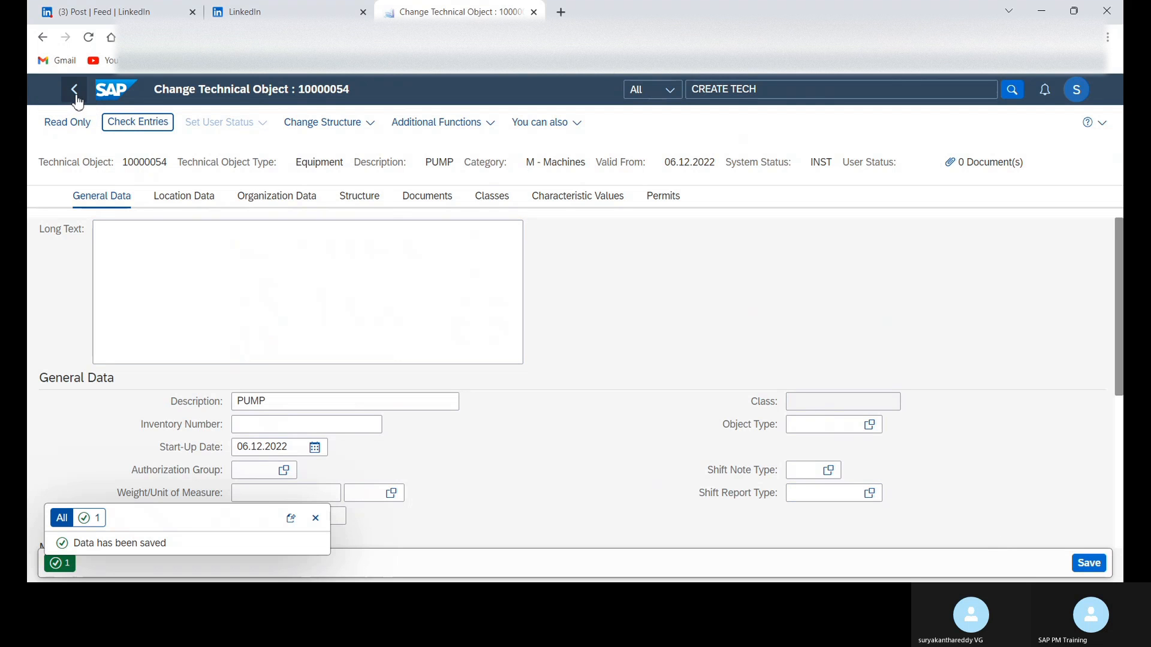
Go back from equipment 10000054 to the launchpad home page with the Technical Object tiles
left_click(73, 89)
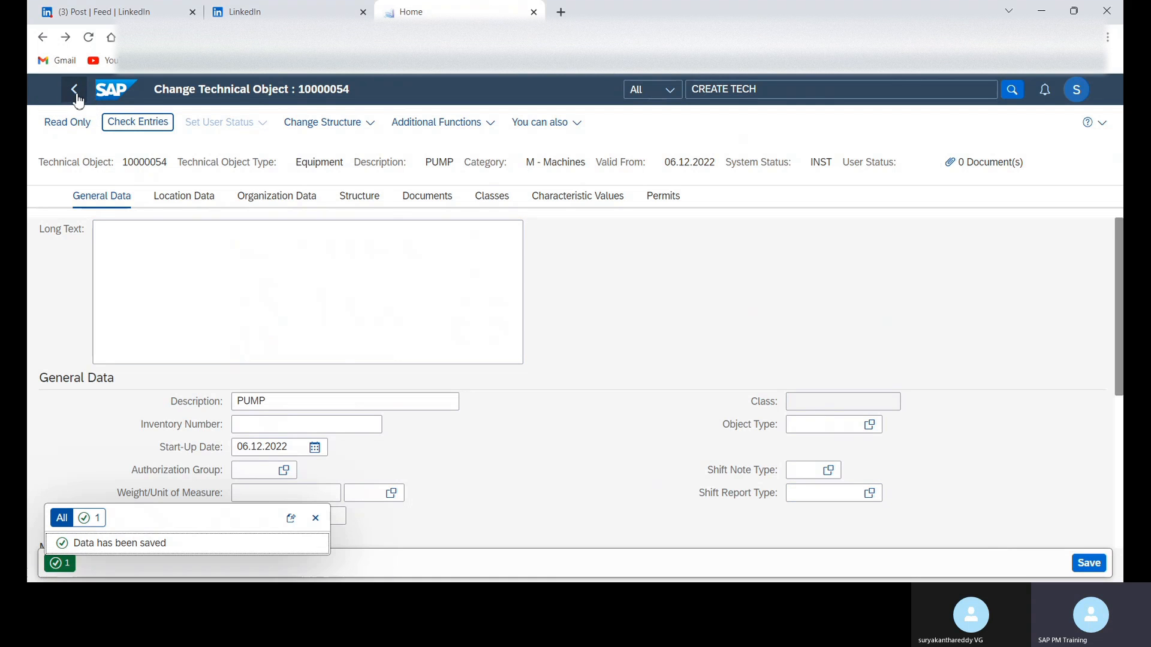
left_click(73, 89)
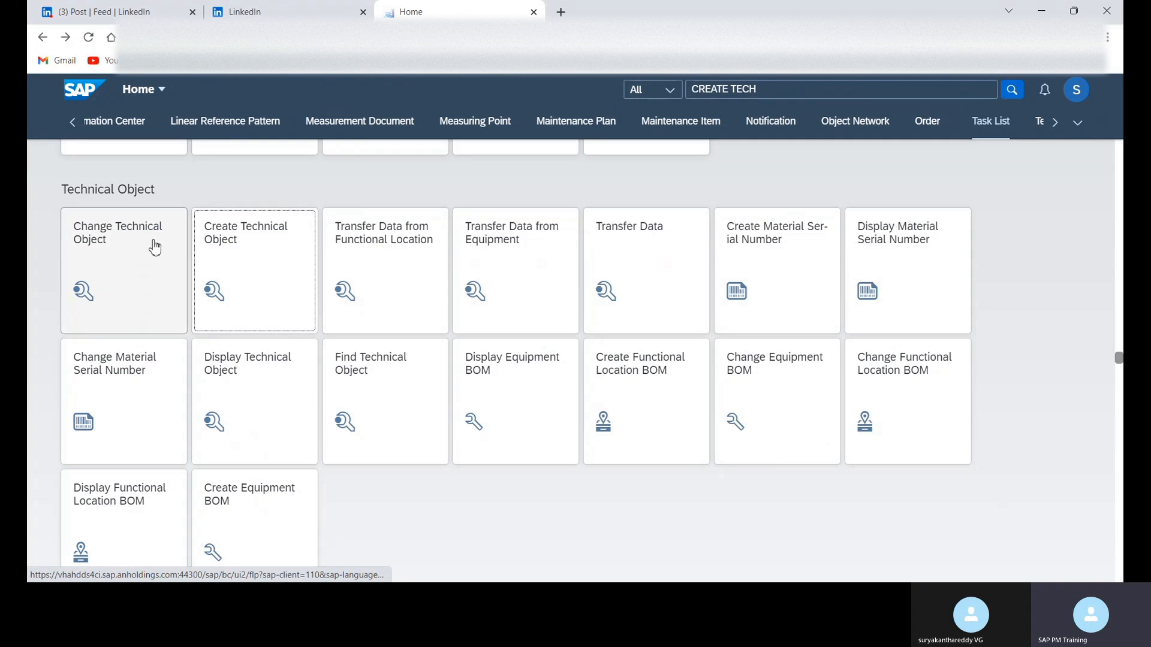
mouse_move(93, 242)
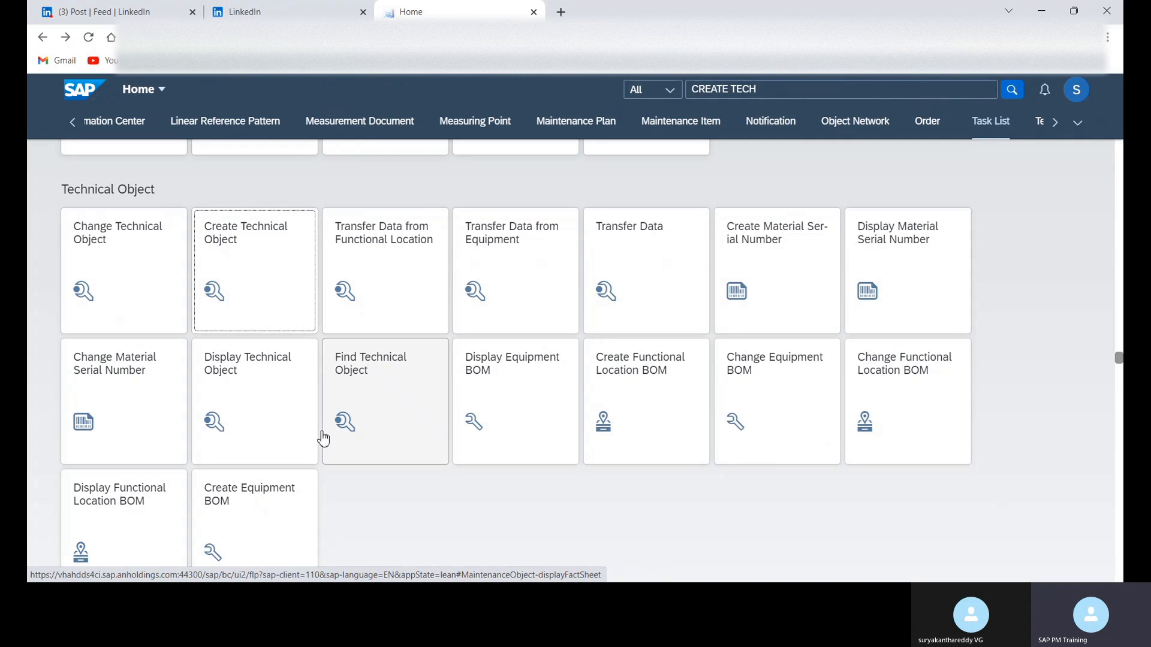
mouse_move(257, 439)
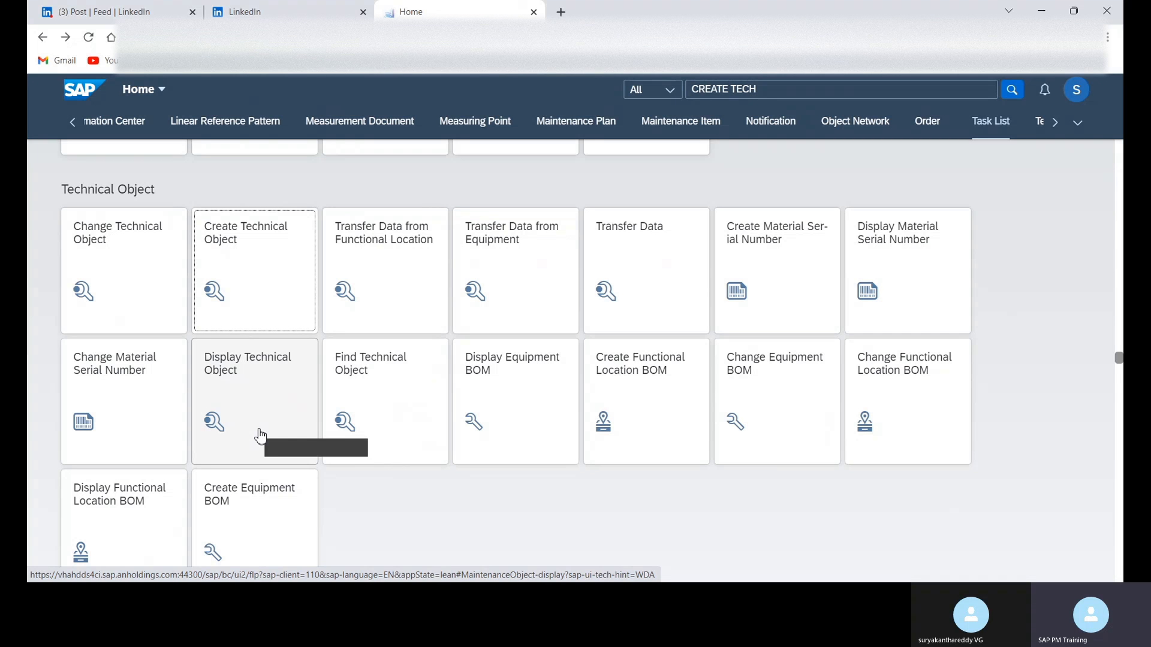
mouse_move(837, 268)
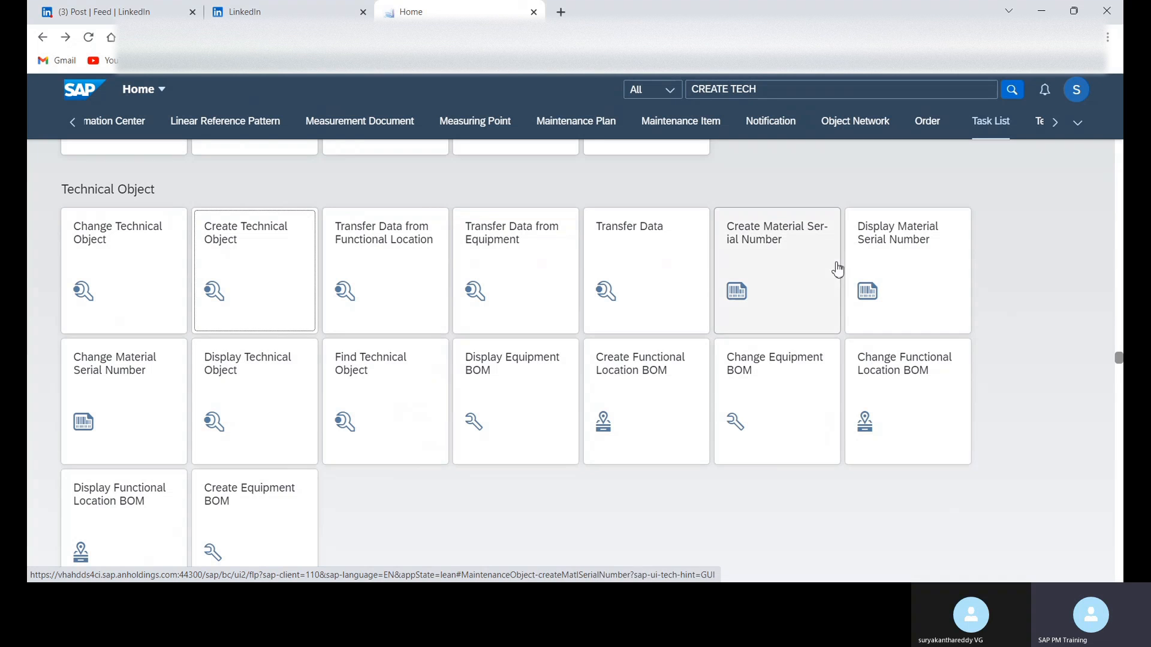